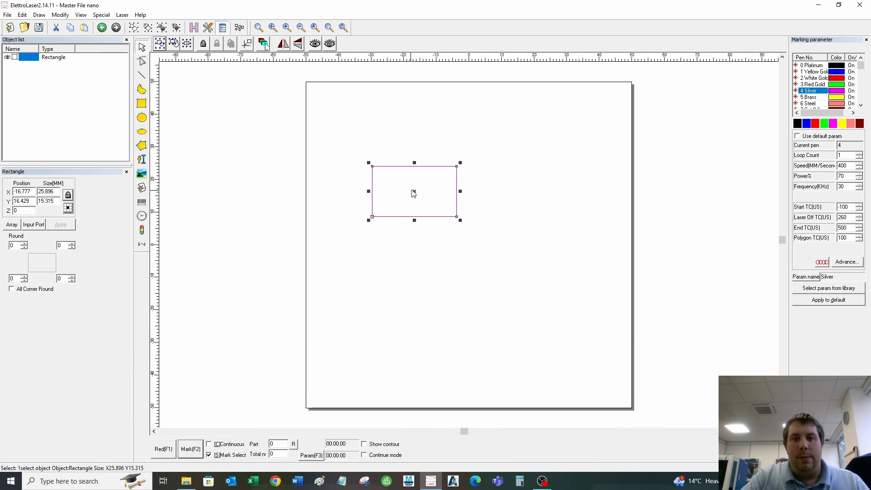
pyautogui.moveTo(415, 196)
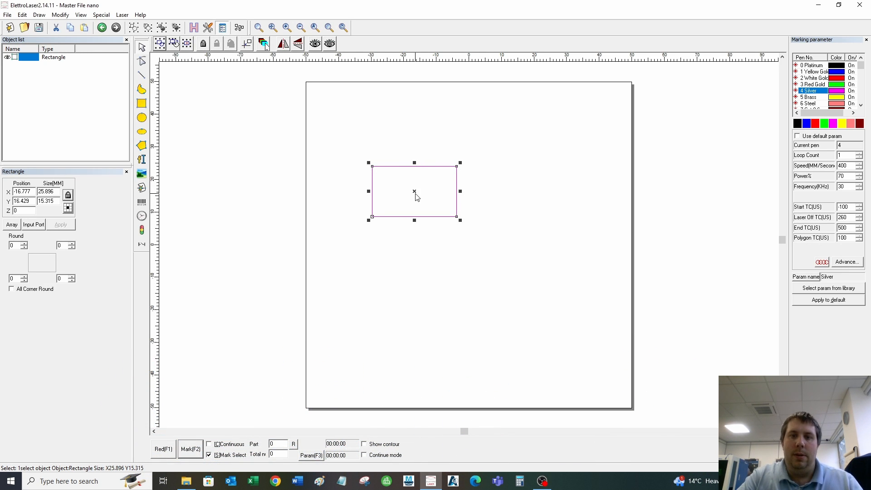
pyautogui.moveTo(422, 189)
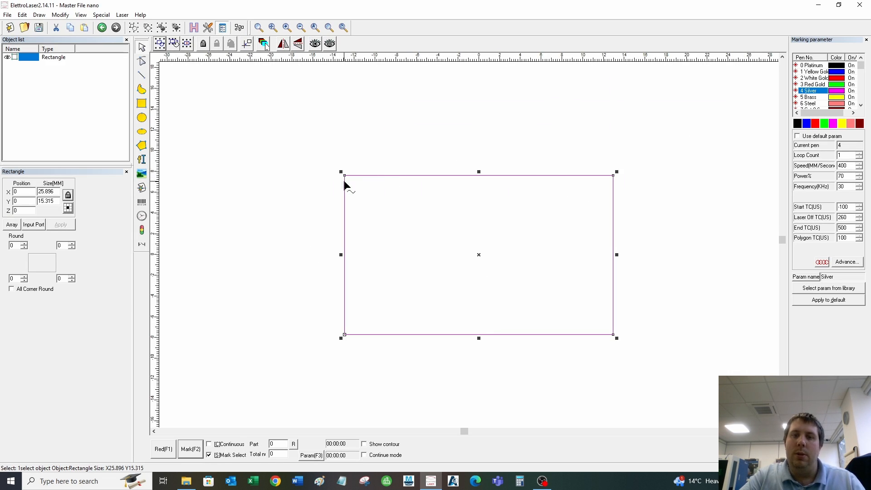
pyautogui.moveTo(282, 220)
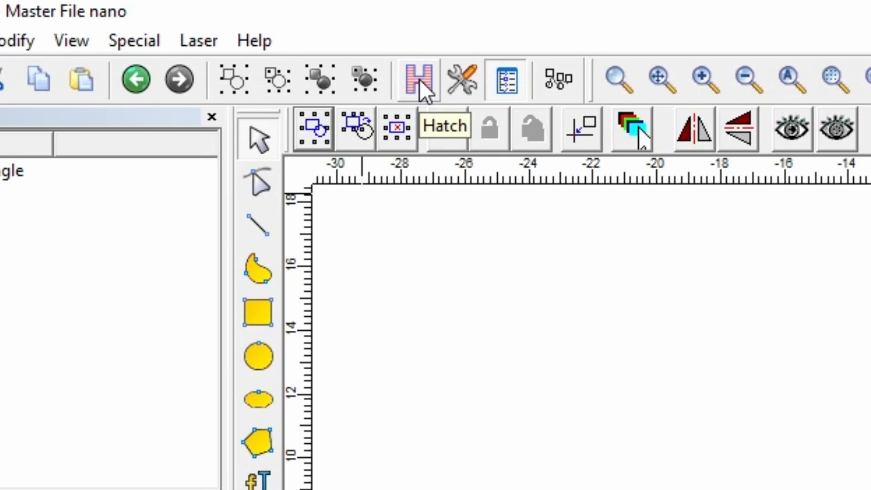
# - Open the rectangle's hatch settings, check Hatch 2, then return to Hatch 1 (pen 5, count 7)
pyautogui.click(418, 77)
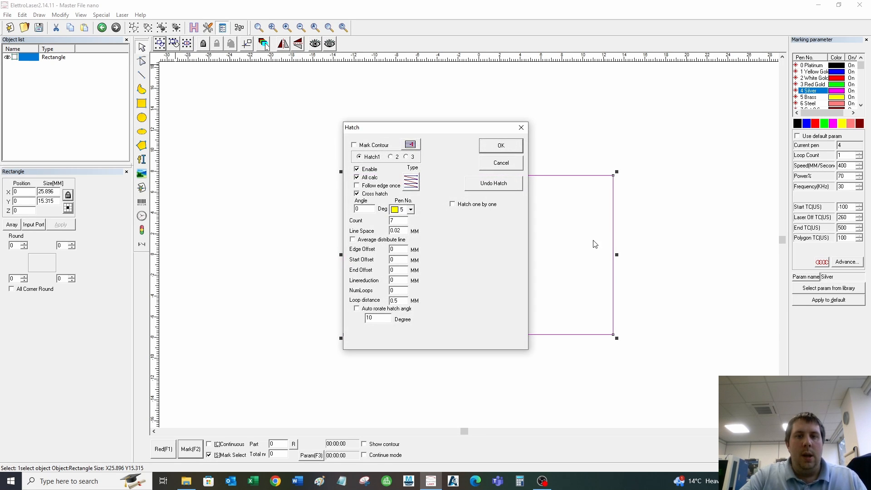
pyautogui.moveTo(434, 127); pyautogui.dragTo(291, 139)
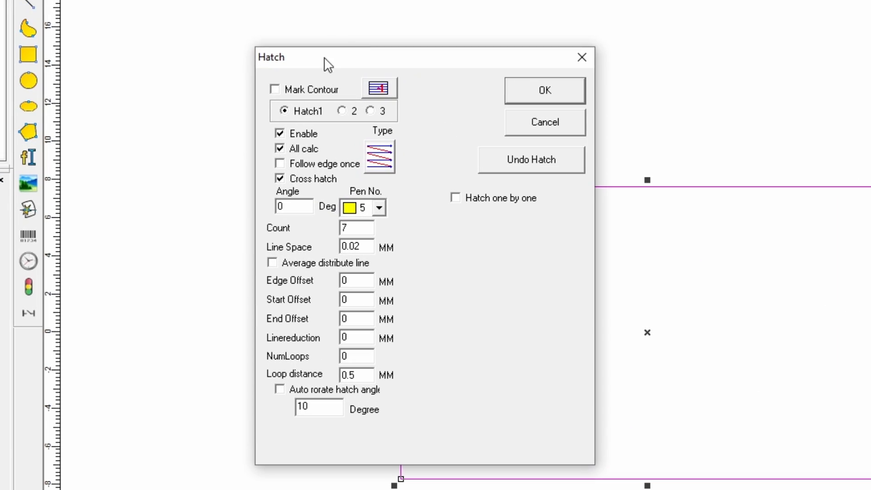
pyautogui.moveTo(385, 253)
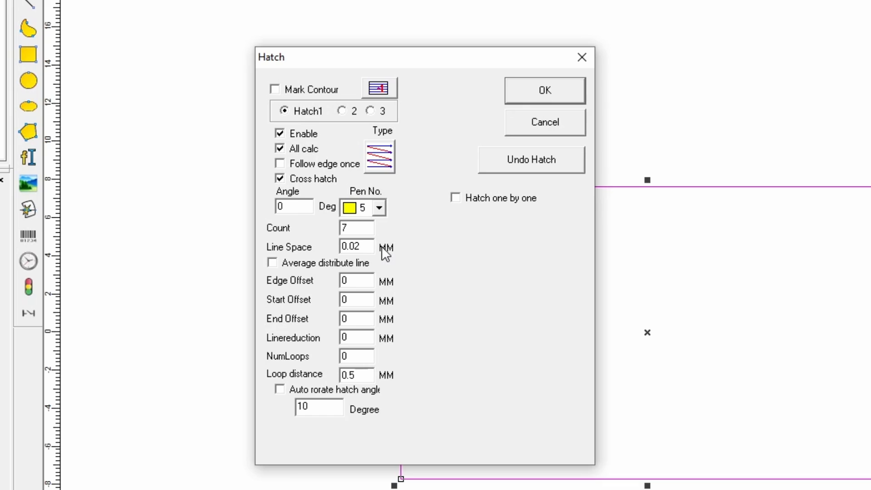
pyautogui.moveTo(471, 310)
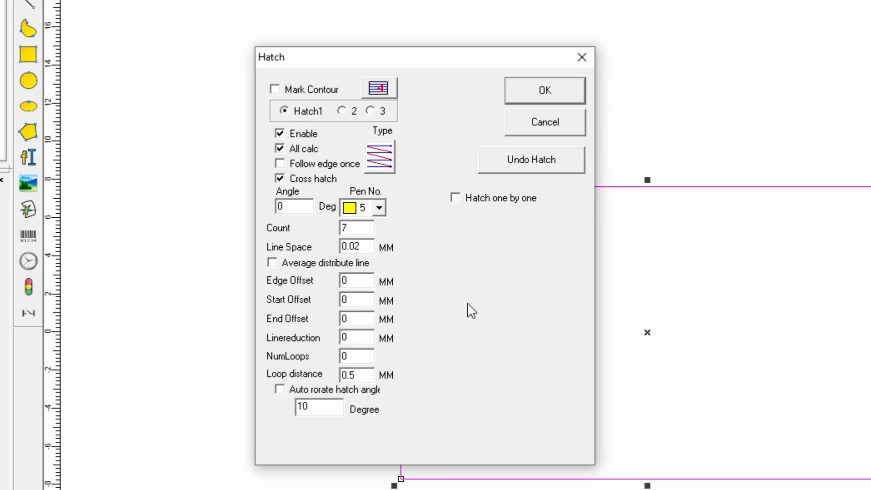
pyautogui.moveTo(307, 90)
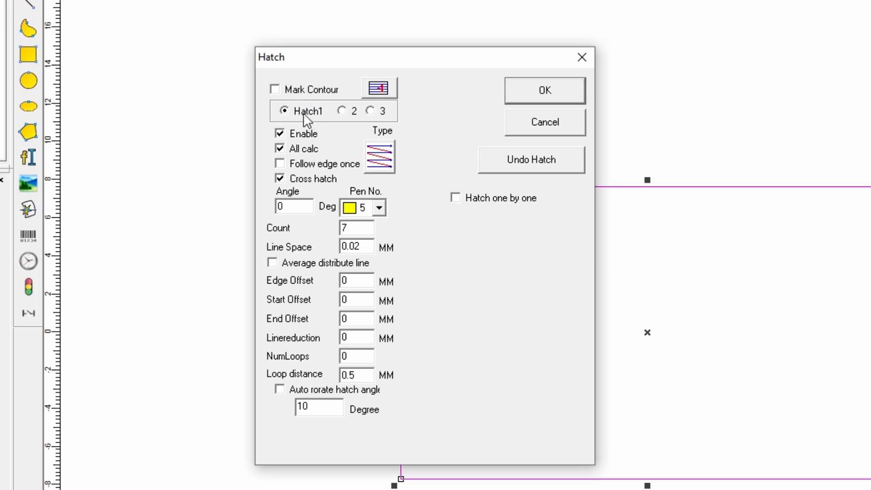
pyautogui.moveTo(310, 121)
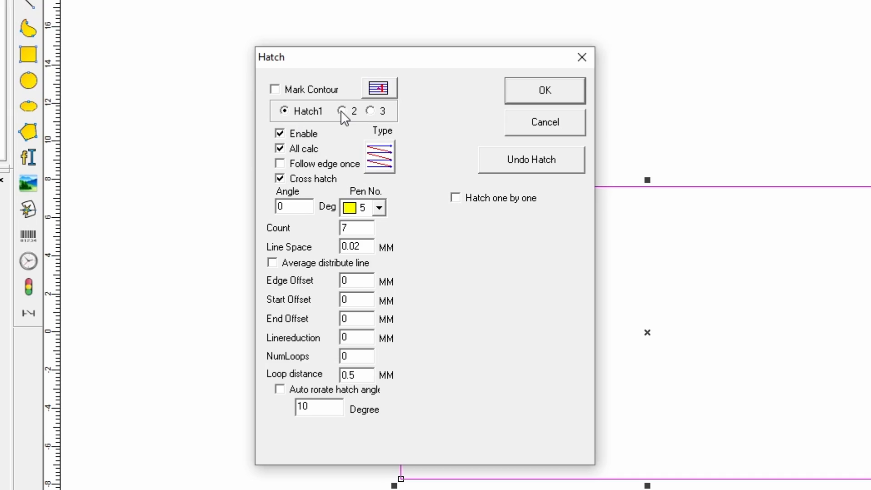
pyautogui.click(340, 111)
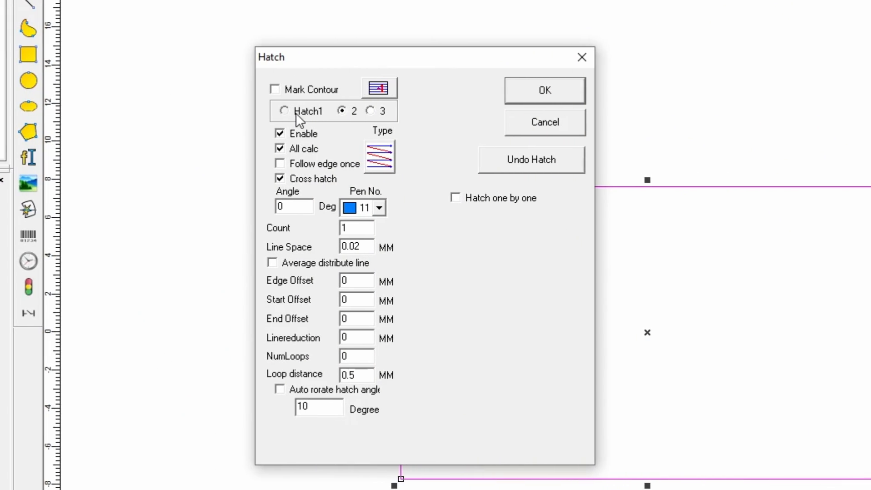
pyautogui.click(285, 111)
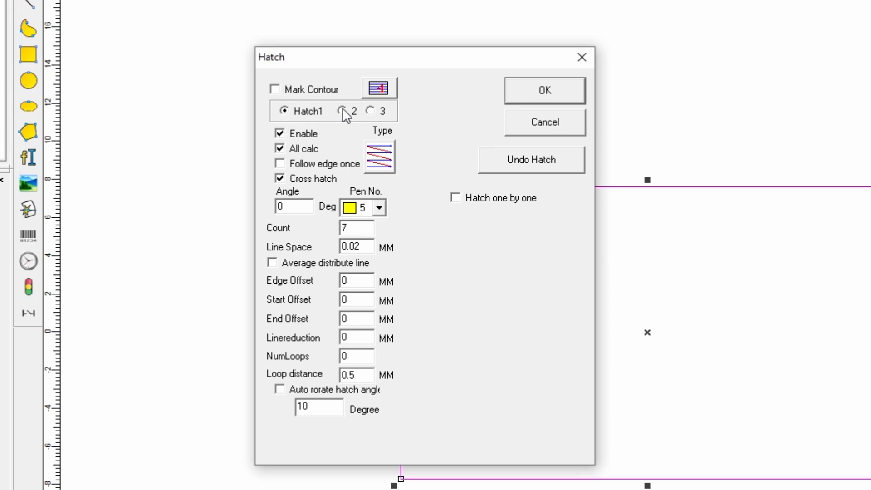
pyautogui.moveTo(283, 119)
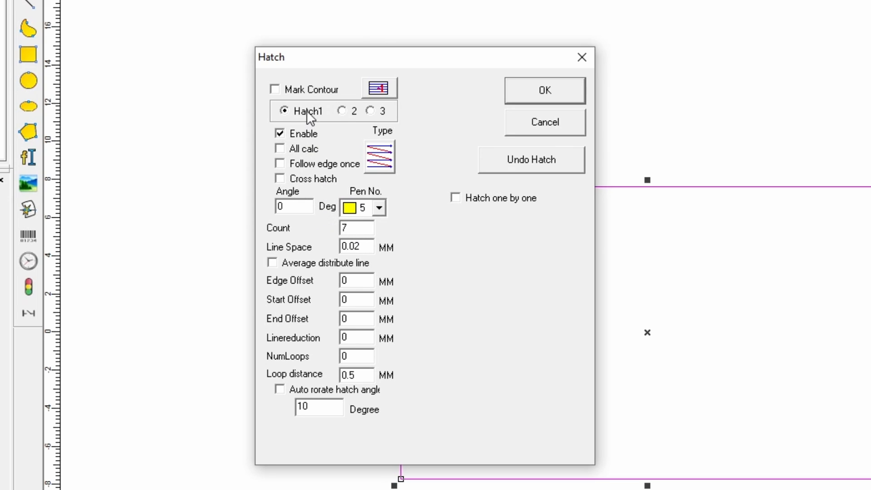
pyautogui.moveTo(382, 217)
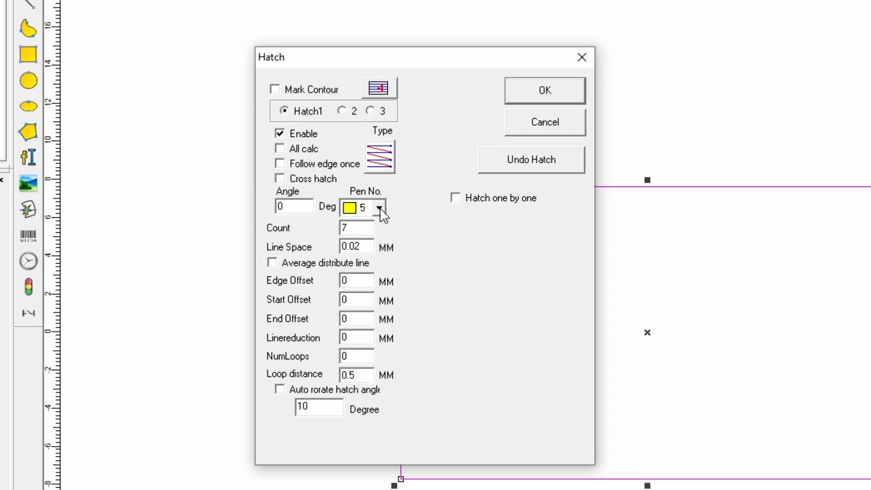
# - Keep pen 5 for the first hatch pass and apply the hatch to the rectangle
pyautogui.click(380, 208)
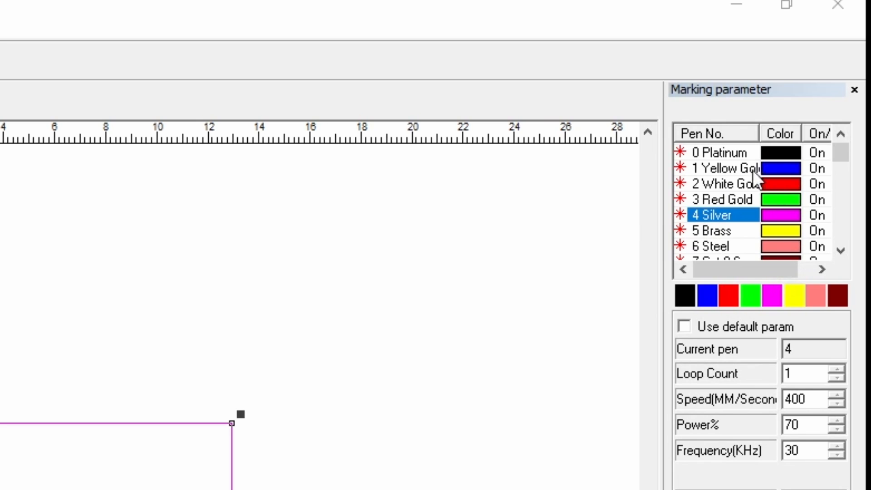
pyautogui.moveTo(747, 249)
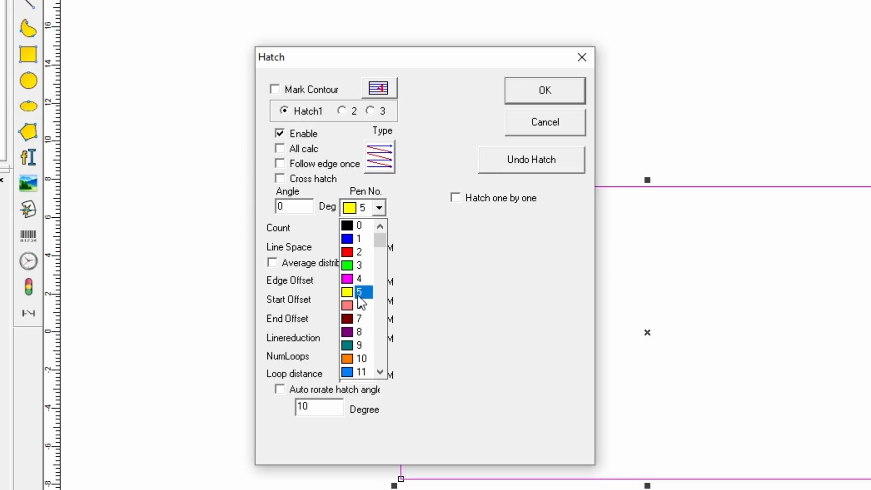
pyautogui.click(360, 292)
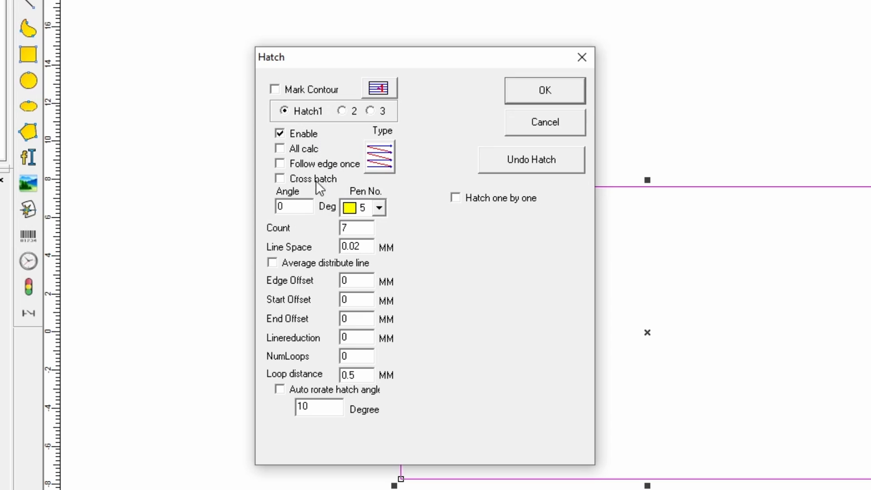
pyautogui.moveTo(331, 151)
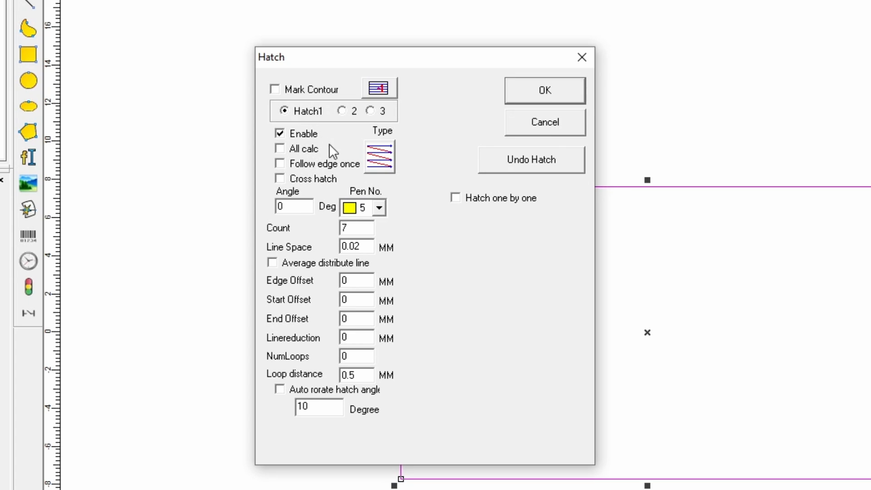
pyautogui.moveTo(319, 217)
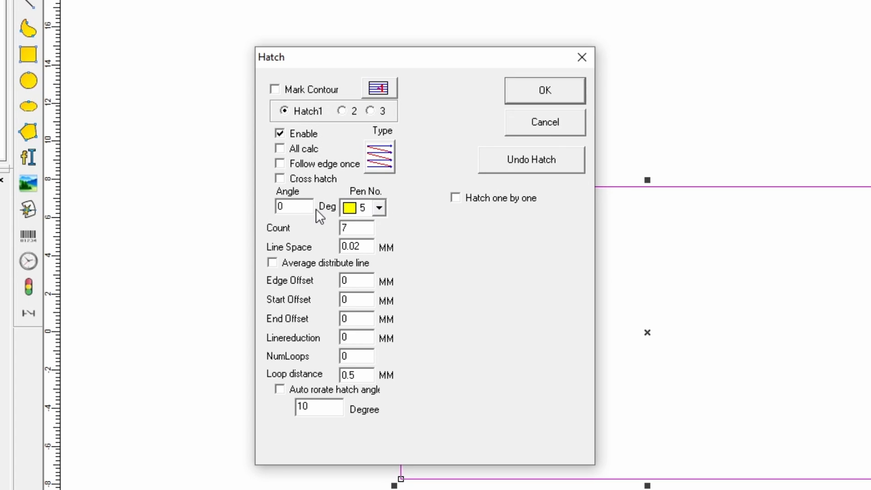
pyautogui.moveTo(310, 230)
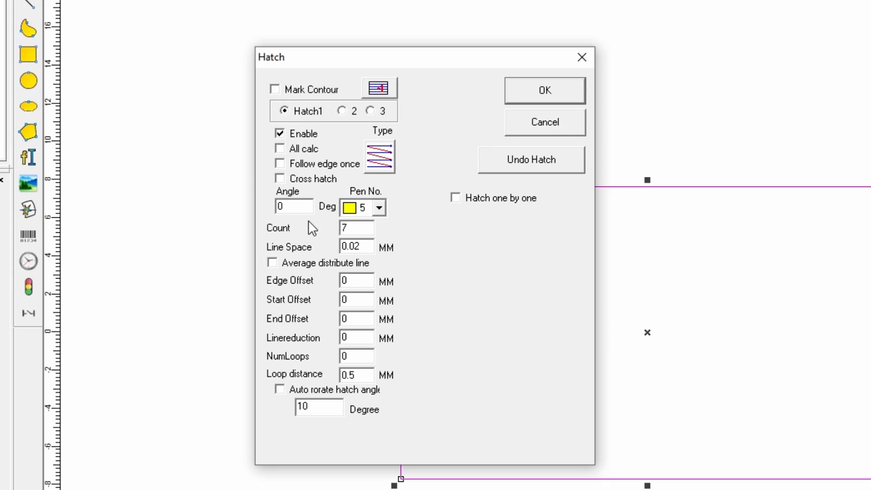
pyautogui.moveTo(344, 151)
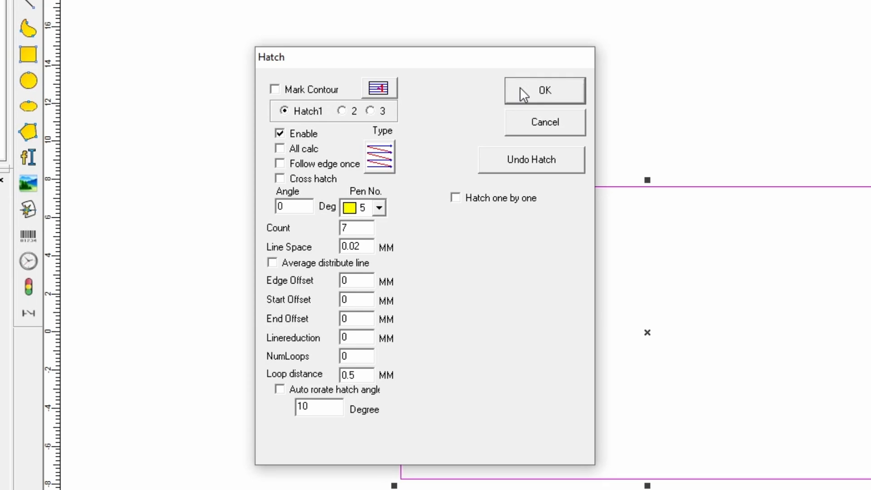
pyautogui.click(544, 90)
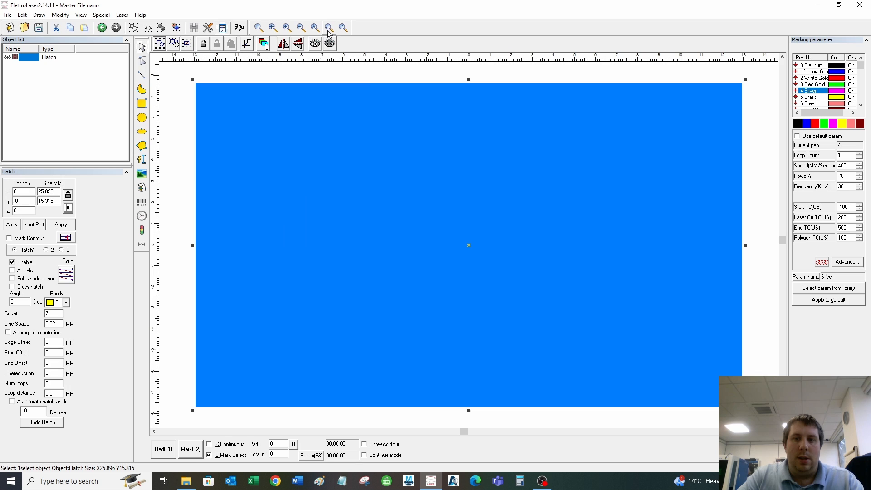
pyautogui.moveTo(519, 305)
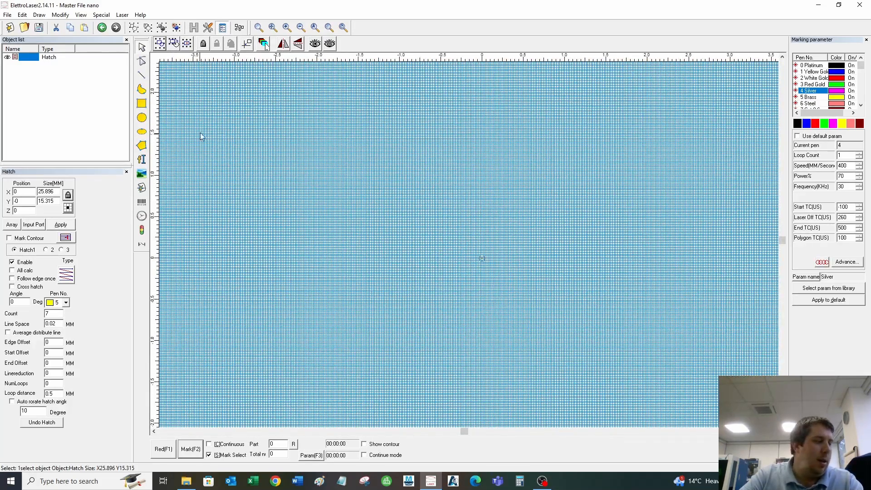
# - Reopen the Hatch dialog for the hatched rectangle after inspecting its line grid
pyautogui.click(42, 422)
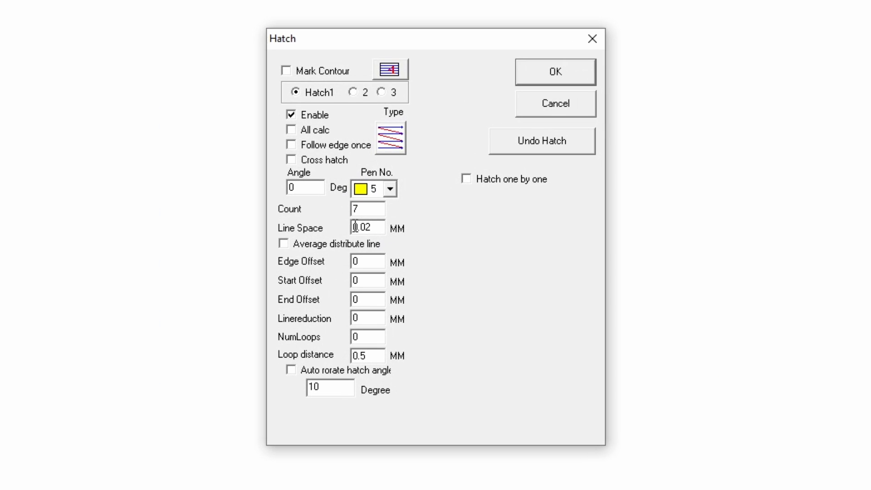
# - Select the line spacing value, check Hatch 2, and return to the Hatch 1 settings
pyautogui.tripleClick(366, 228)
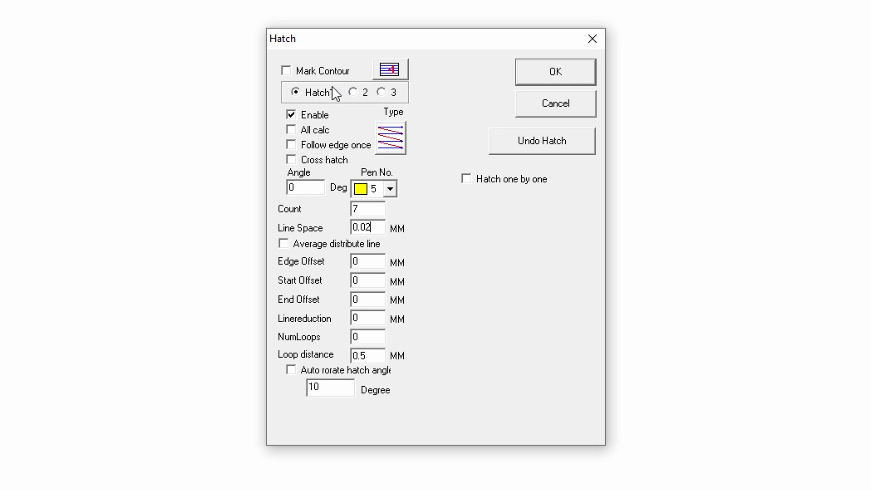
pyautogui.click(291, 159)
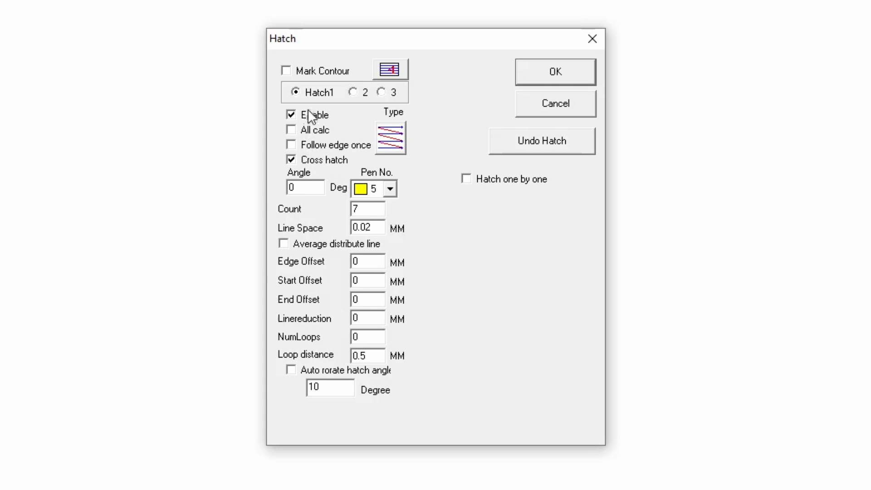
pyautogui.moveTo(353, 98)
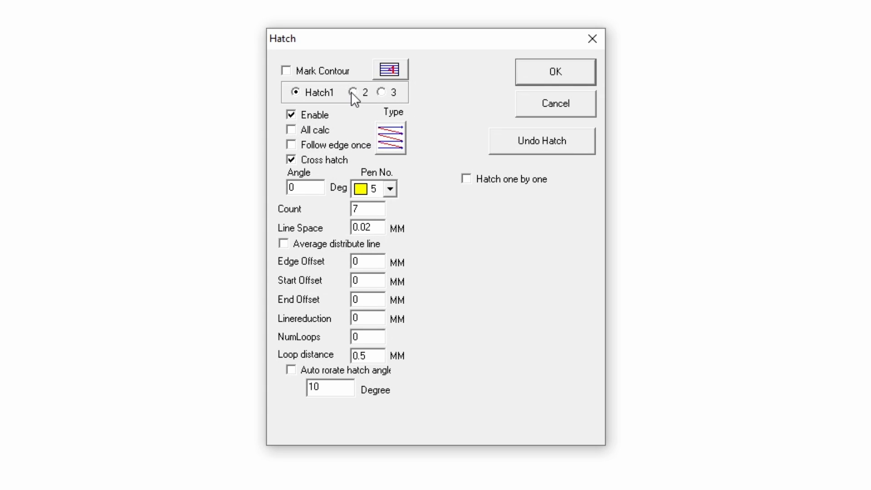
pyautogui.click(354, 92)
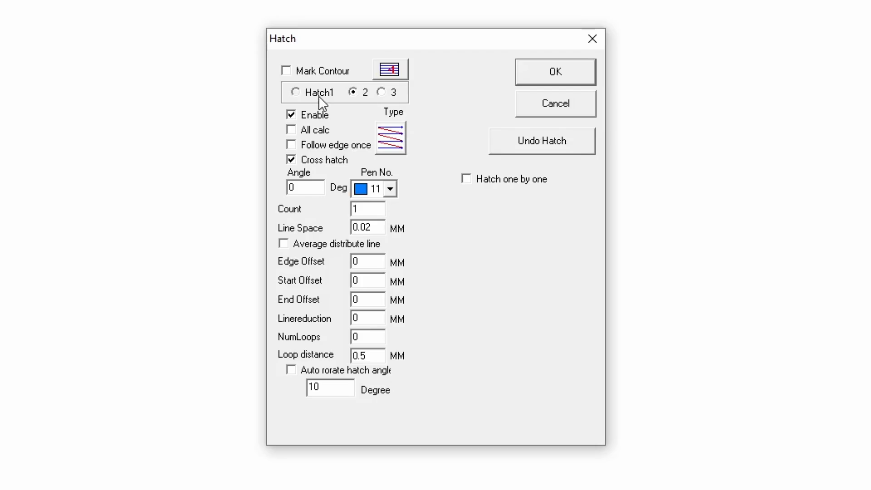
pyautogui.click(554, 71)
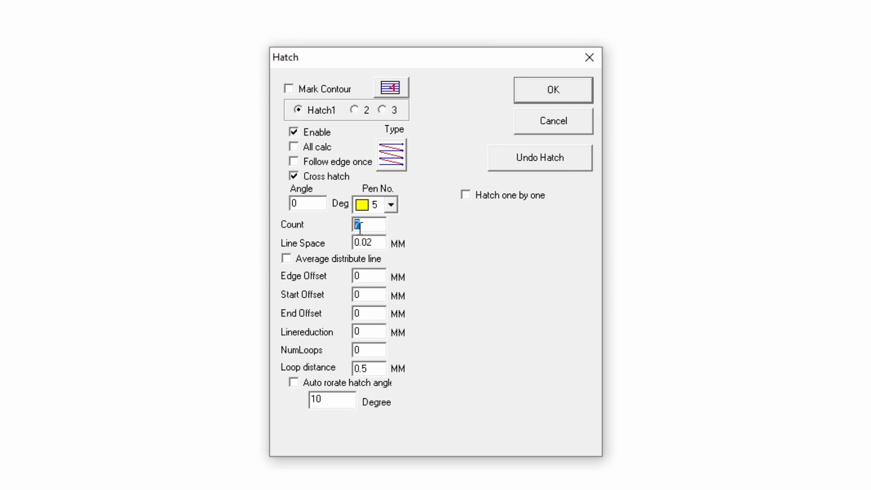
# - Change the first hatch pass count from 7 to 5
pyautogui.write('7')
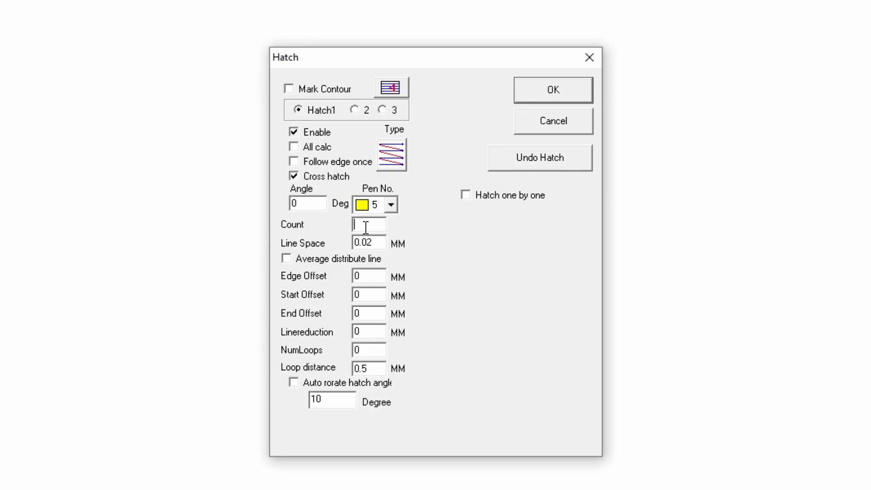
pyautogui.write('5')
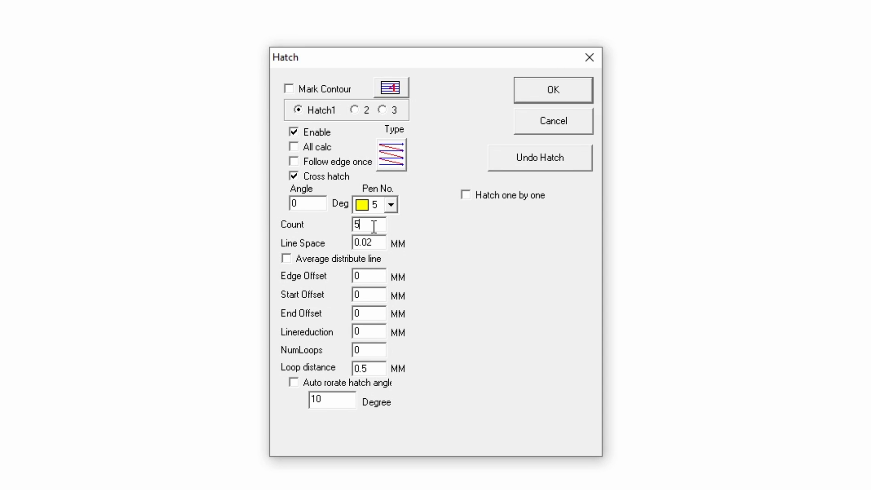
pyautogui.moveTo(367, 227)
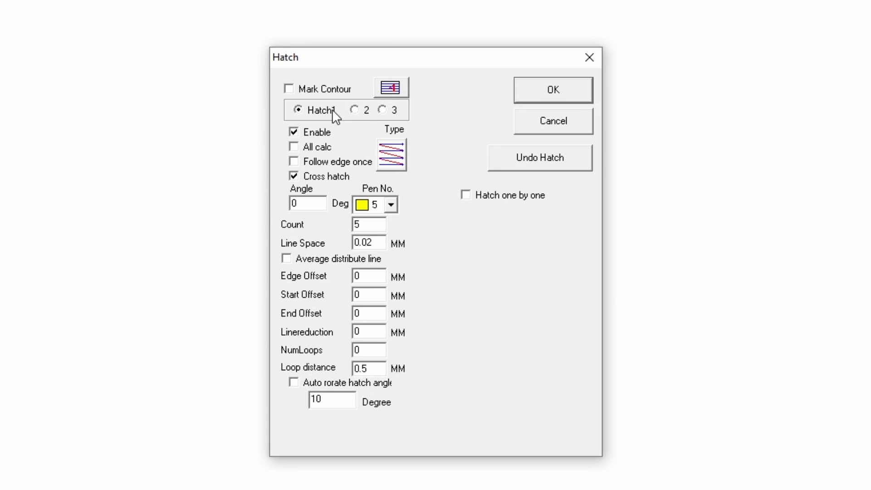
# - Keep pen 11 for Hatch 2 and toggle between the two hatch passes
pyautogui.click(355, 109)
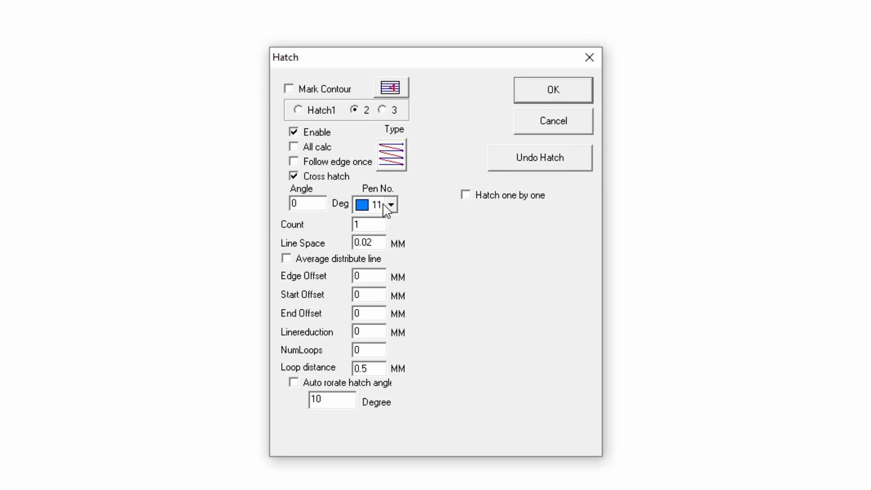
pyautogui.click(391, 204)
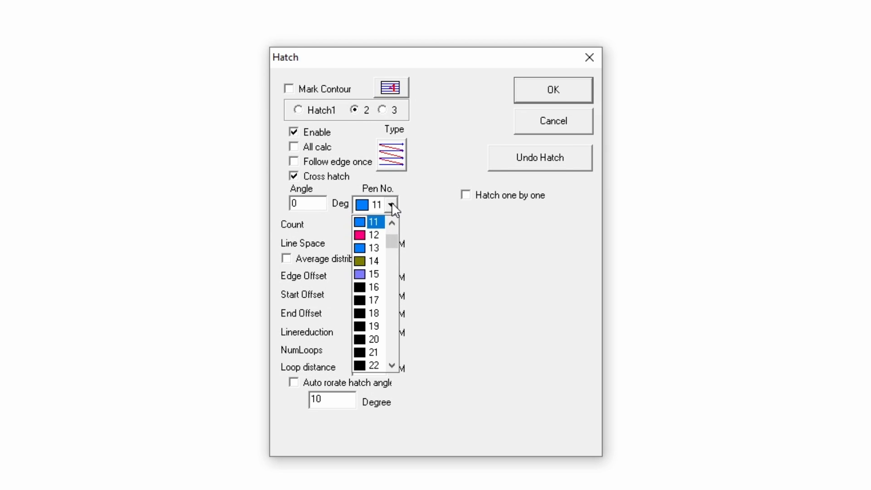
pyautogui.click(372, 222)
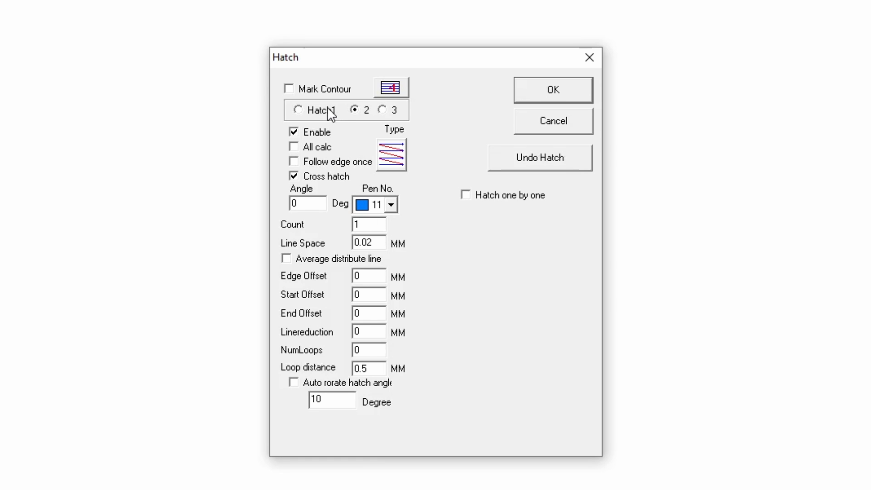
pyautogui.click(299, 109)
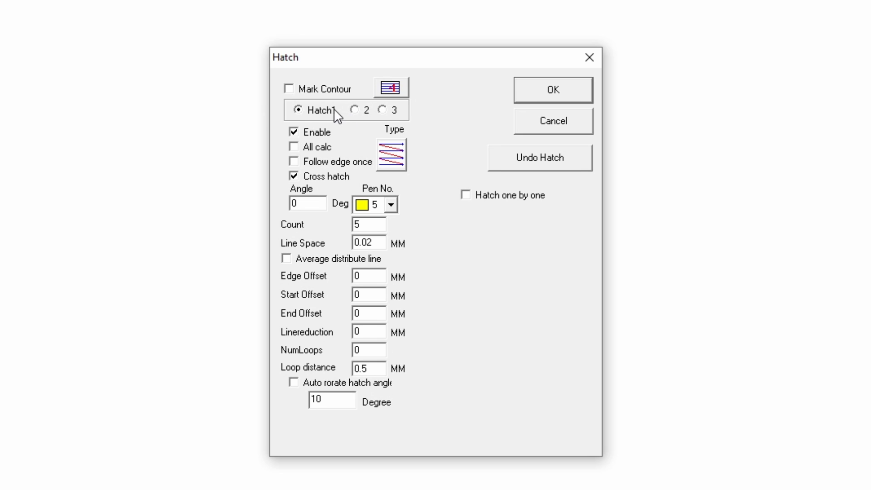
pyautogui.moveTo(309, 139)
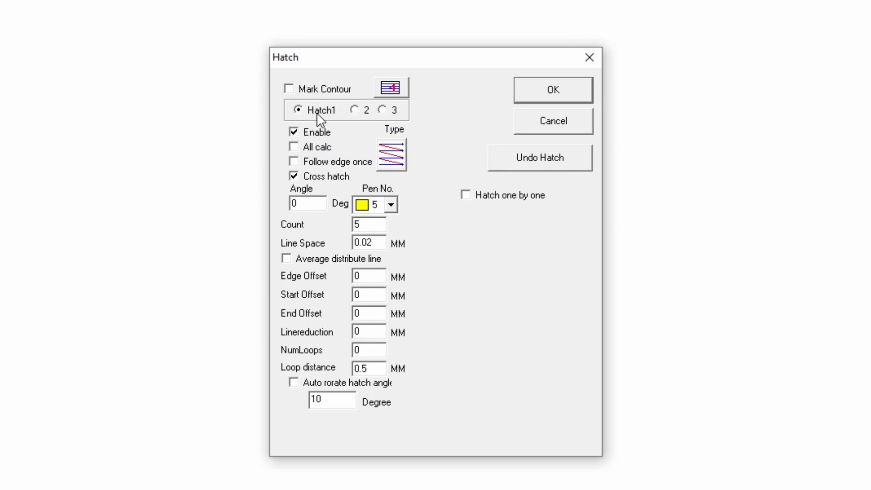
pyautogui.click(356, 109)
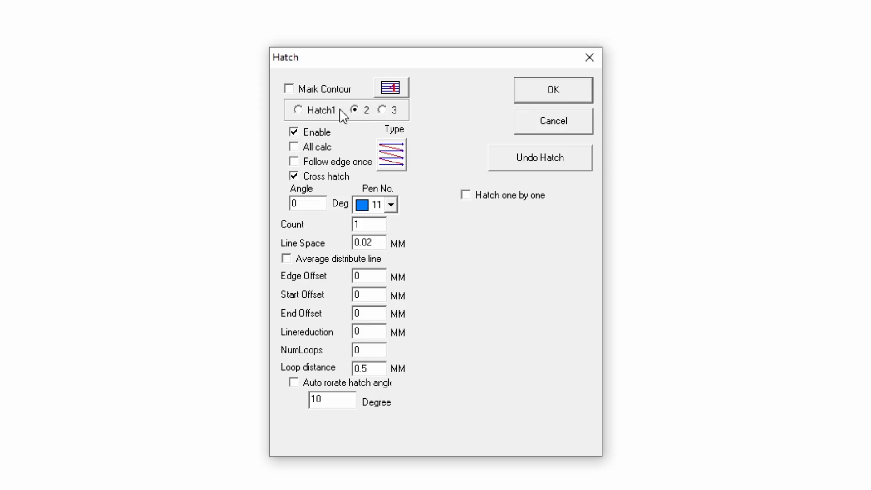
pyautogui.click(552, 89)
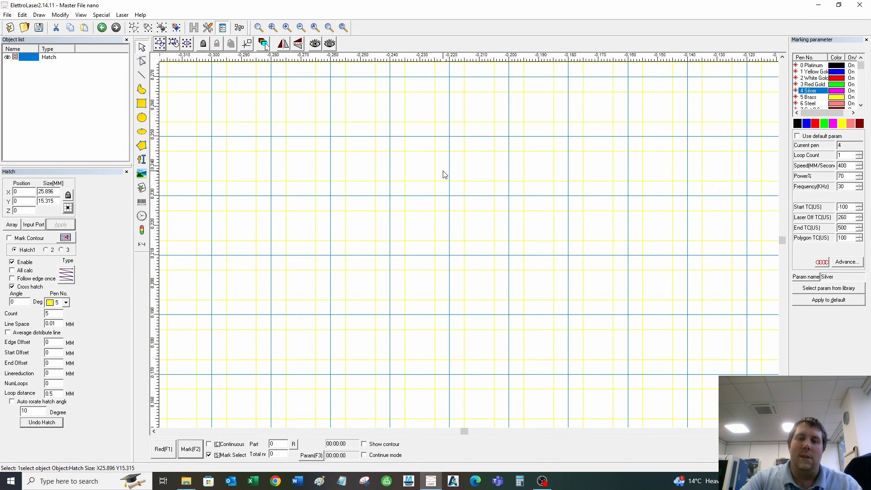
pyautogui.moveTo(390, 240)
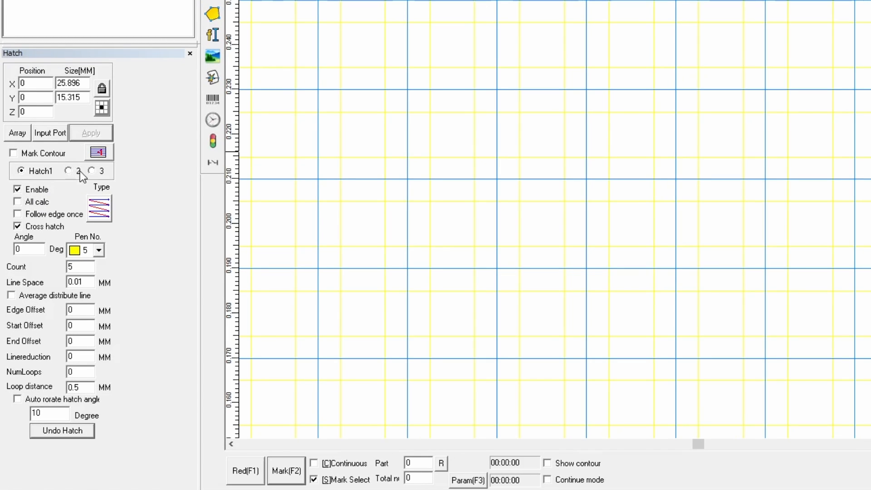
# - Set Hatch 2 line spacing to 0.01 mm, apply it, and reselect Hatch 1
pyautogui.click(67, 170)
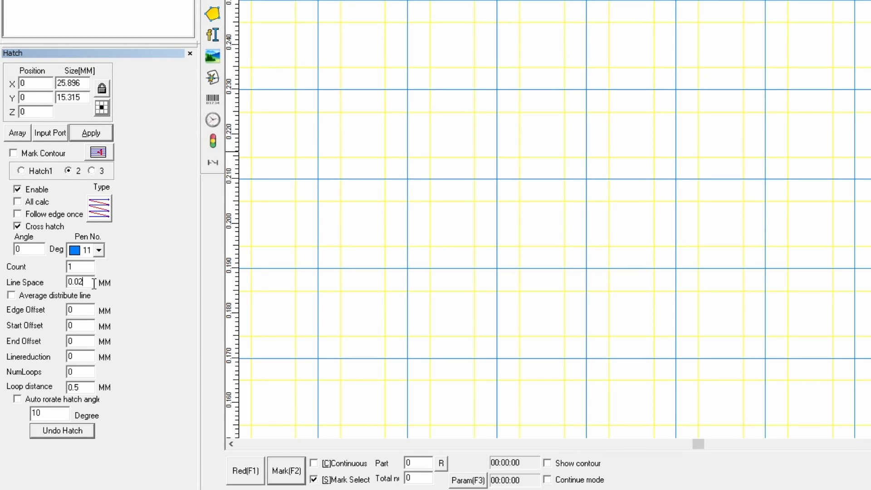
pyautogui.write('0.01')
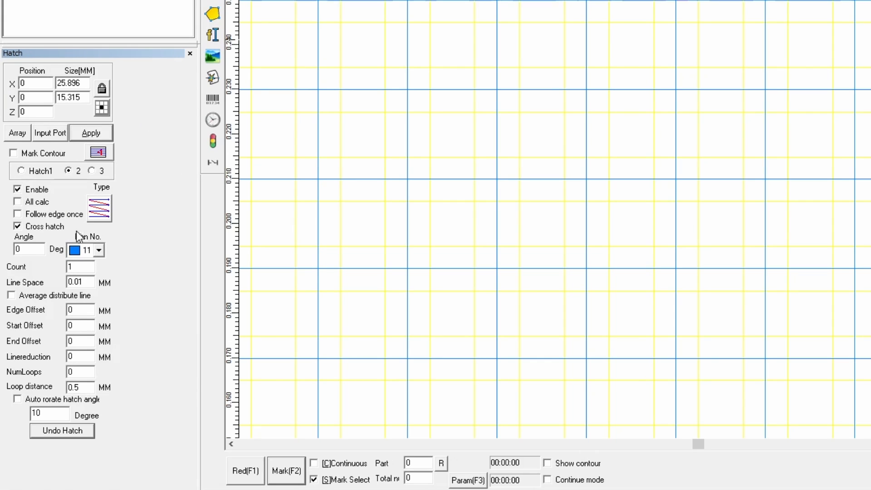
pyautogui.click(90, 132)
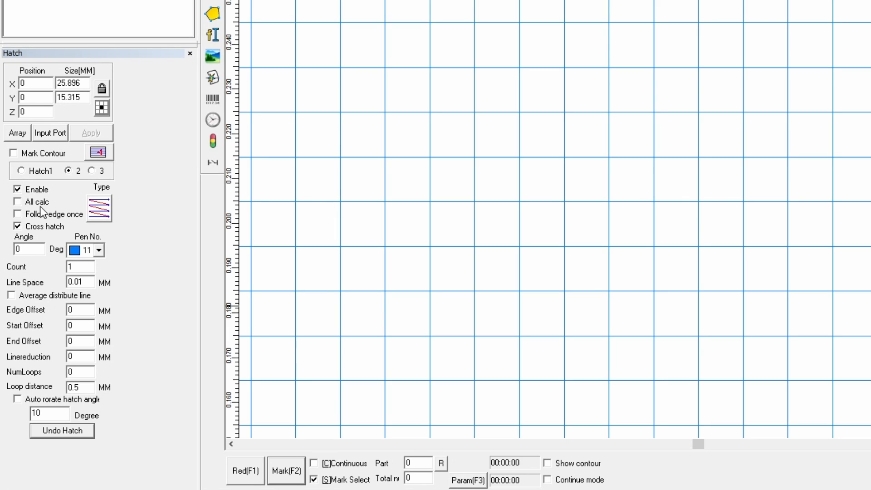
pyautogui.click(17, 201)
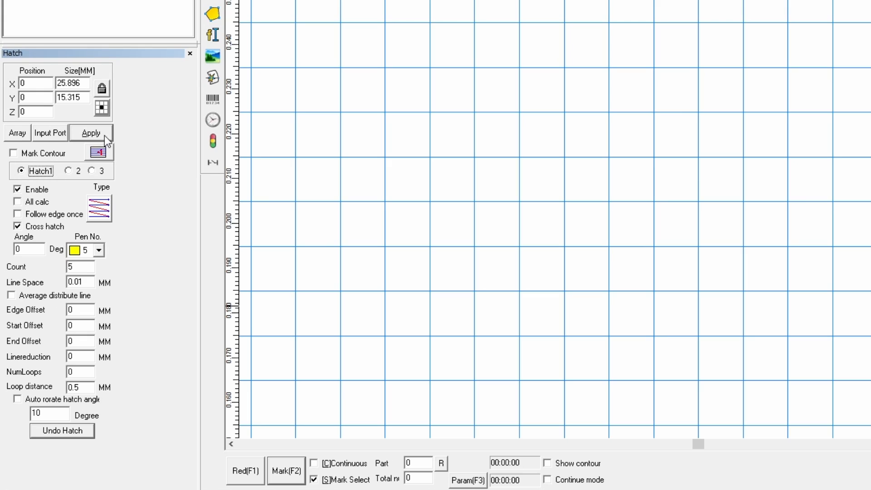
# - Change the text to 'Freeform', apply it, and close the hatch dialog unfilled
pyautogui.click(91, 133)
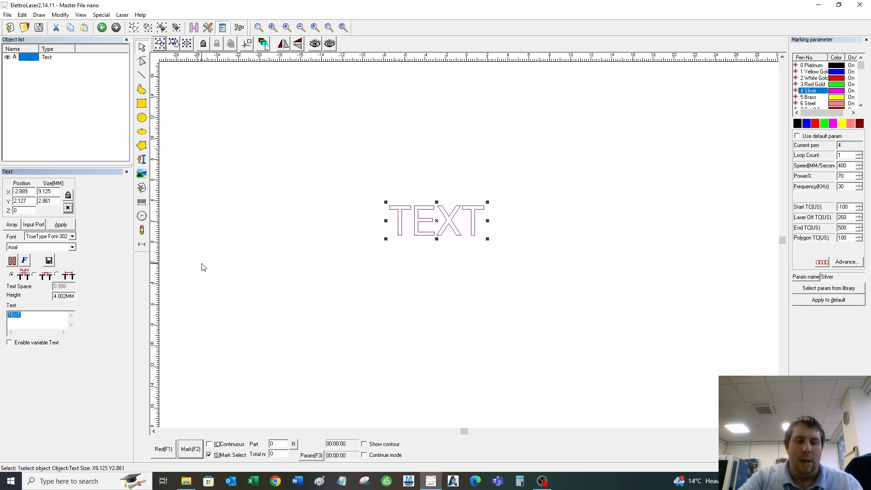
pyautogui.write('Freefor')
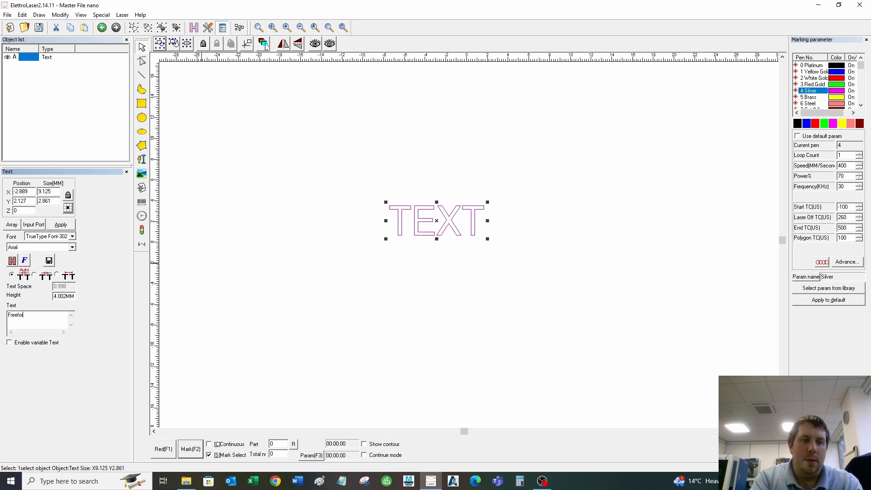
pyautogui.click(60, 225)
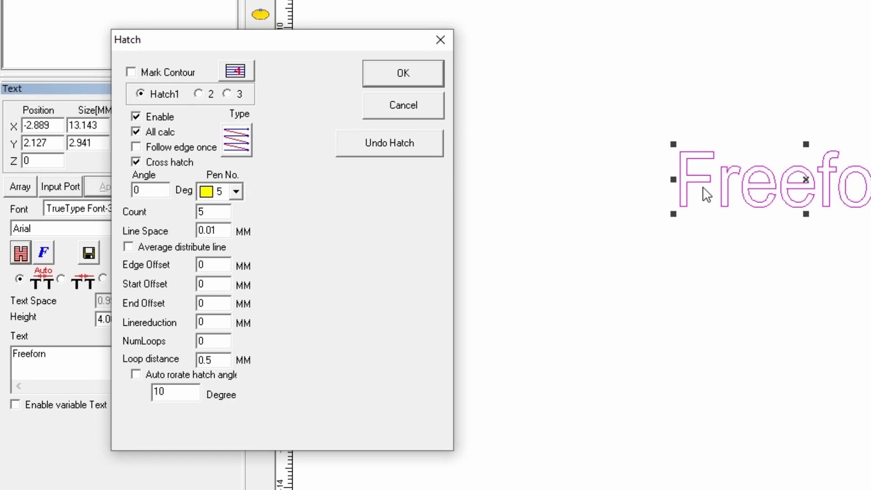
pyautogui.moveTo(399, 227)
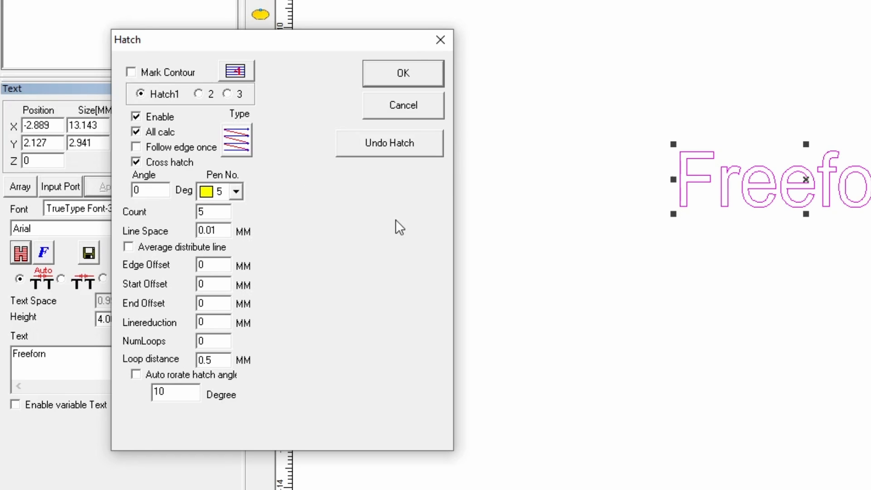
pyautogui.click(403, 105)
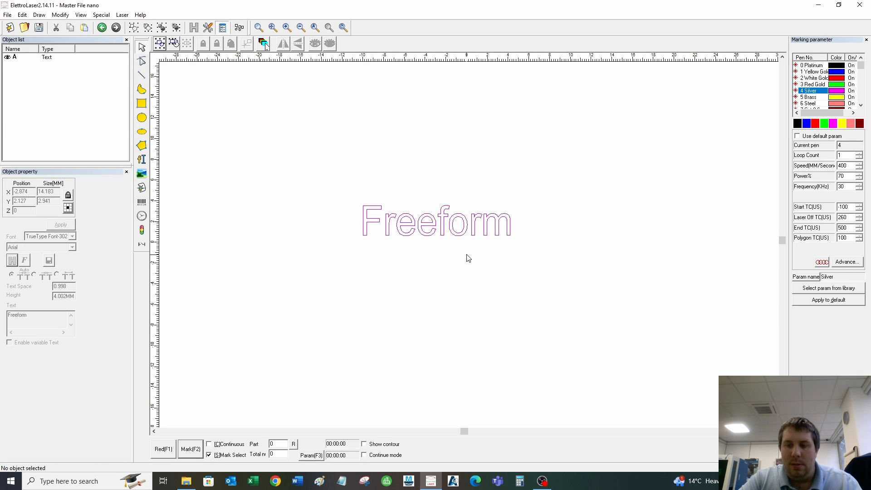
# - Select the Freeform text object for hatching
pyautogui.click(435, 221)
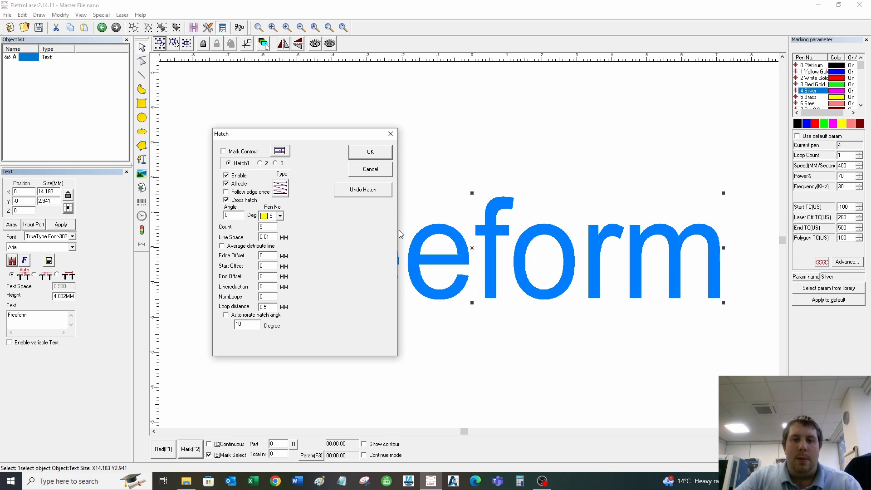
pyautogui.click(369, 170)
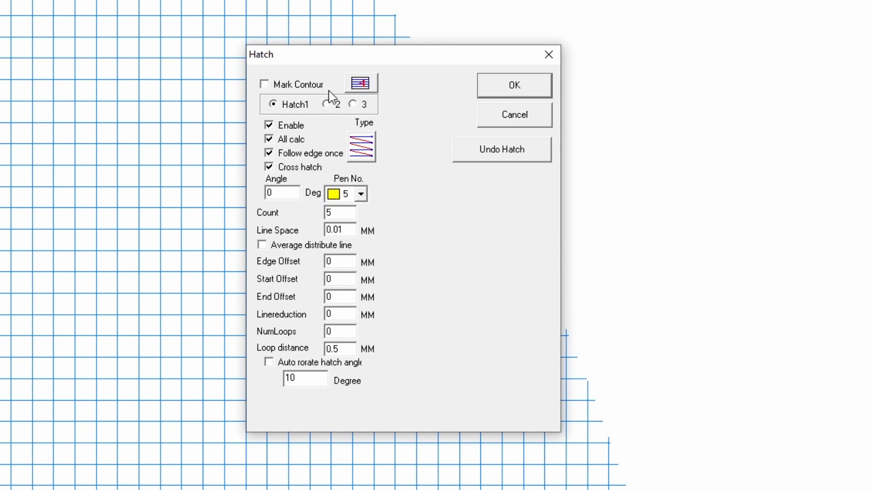
pyautogui.click(326, 104)
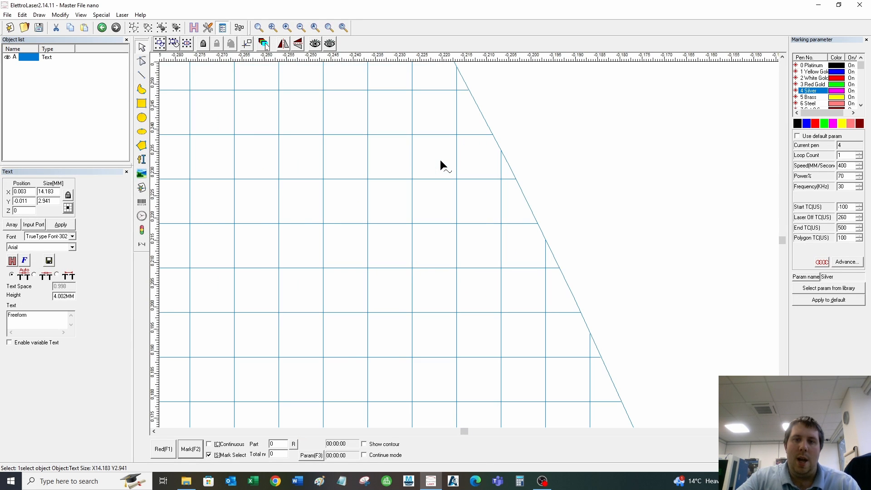
pyautogui.moveTo(631, 340)
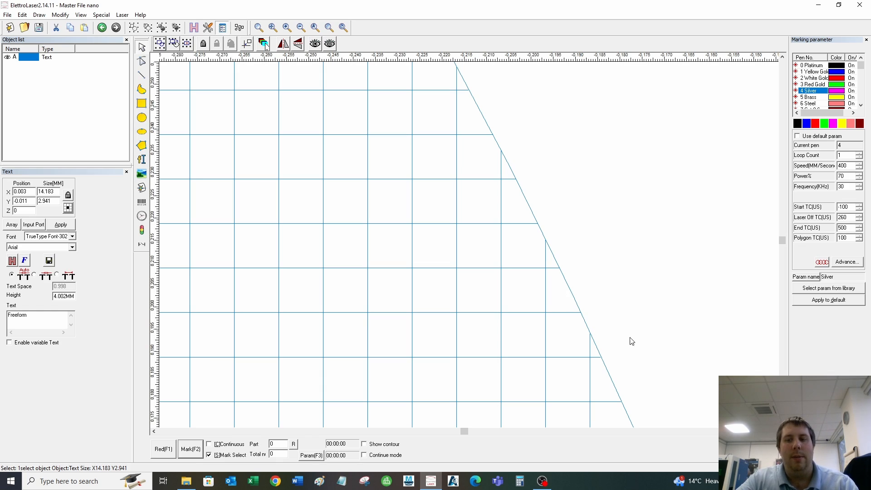
pyautogui.moveTo(506, 215)
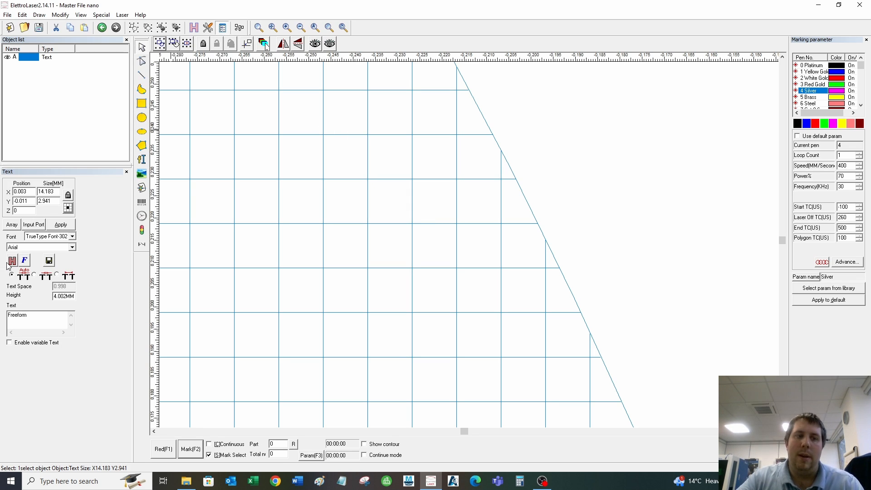
pyautogui.moveTo(10, 265)
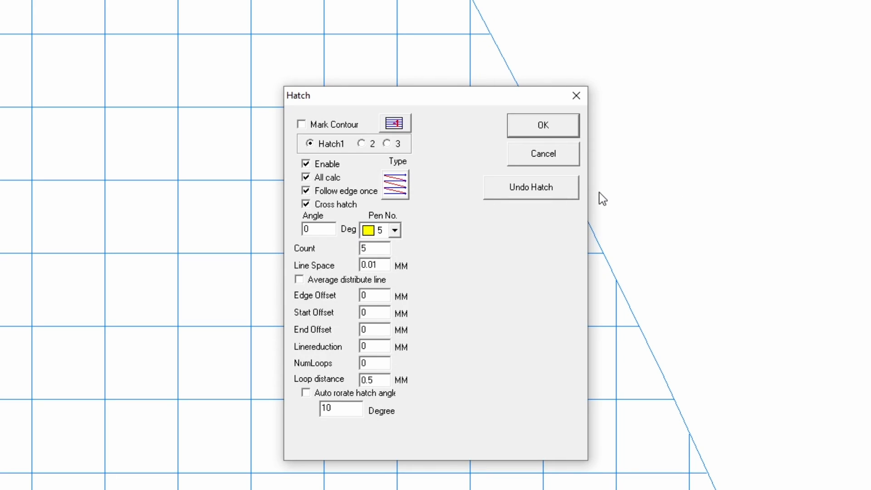
pyautogui.moveTo(337, 206)
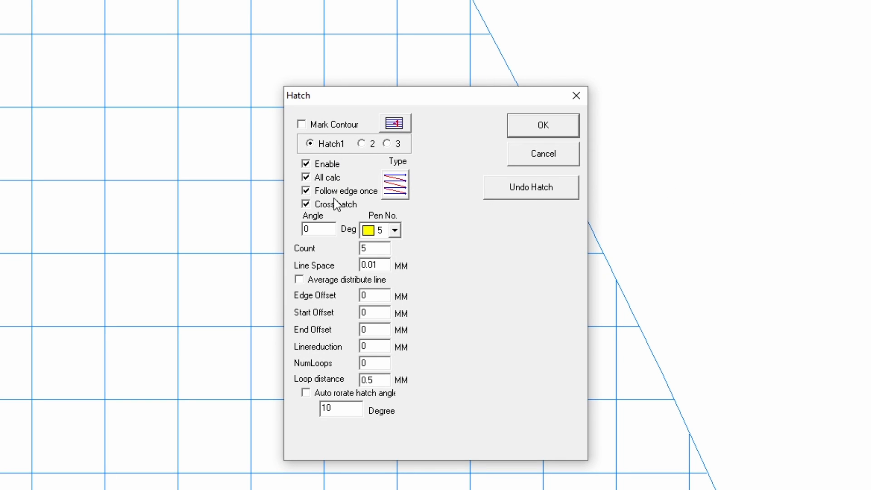
pyautogui.click(305, 190)
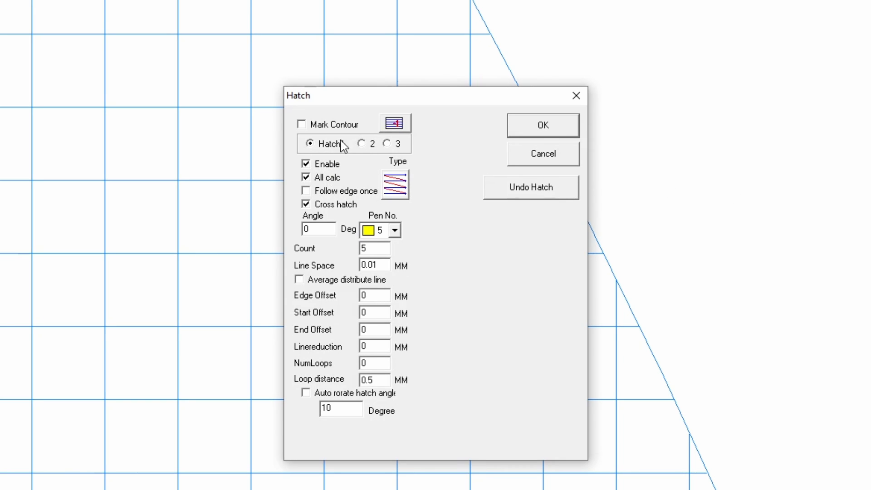
pyautogui.click(301, 124)
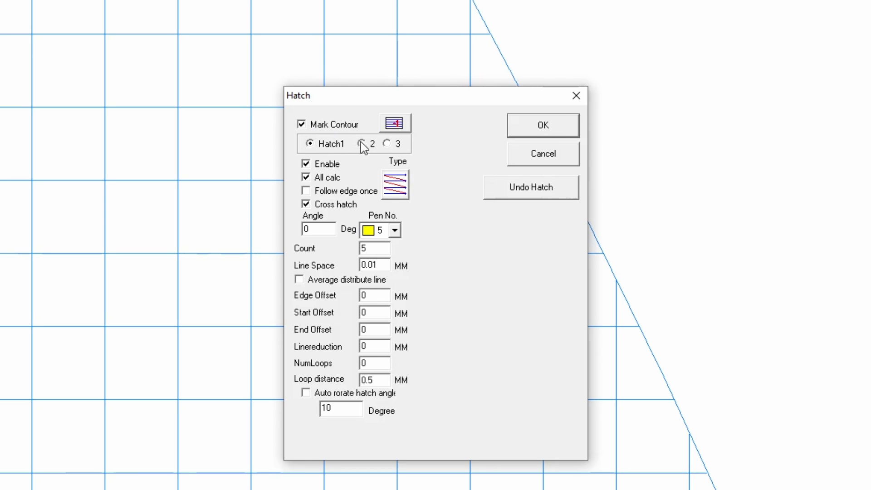
pyautogui.click(364, 143)
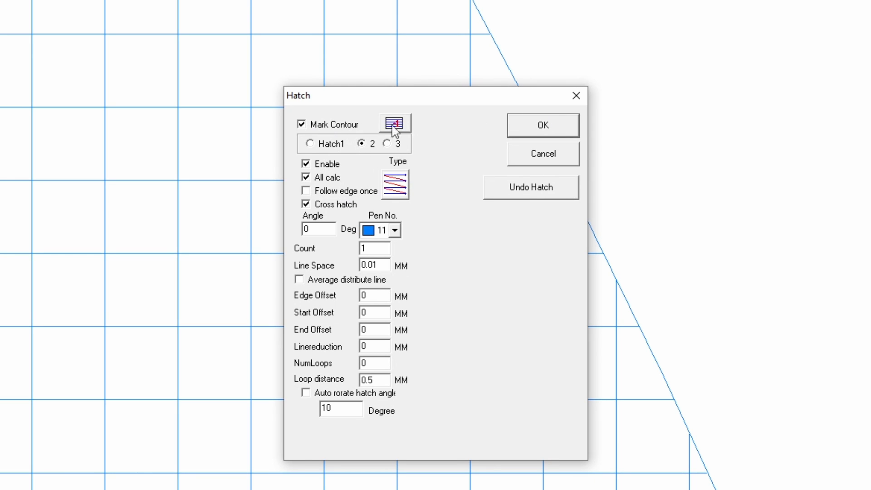
pyautogui.click(543, 125)
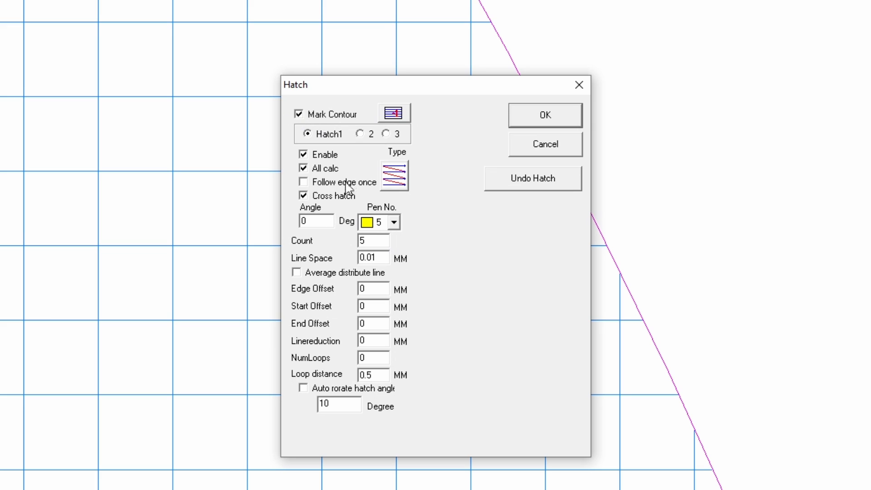
pyautogui.click(361, 134)
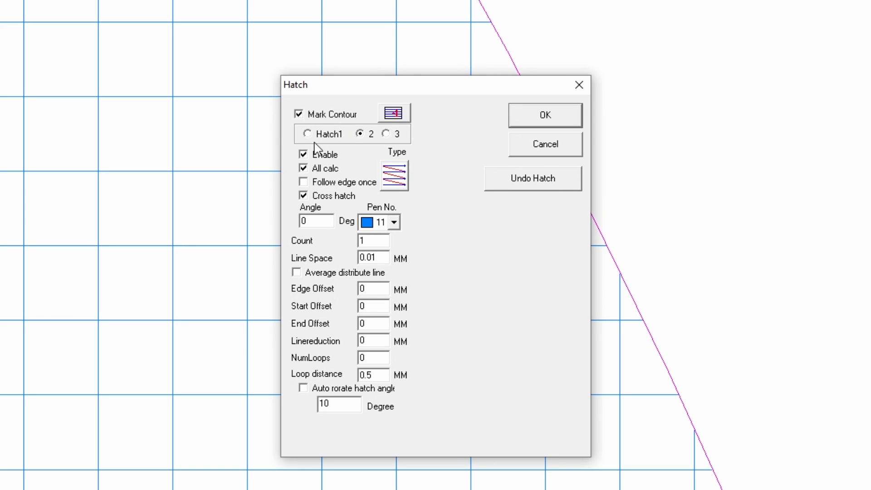
pyautogui.click(299, 114)
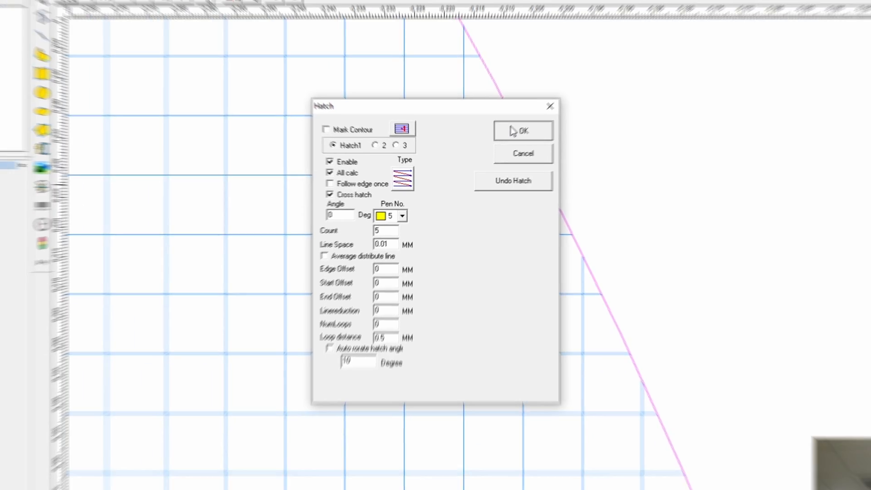
# - Turn off all calc and cross hatch, set both passes to 90°, and apply to the text
pyautogui.click(520, 131)
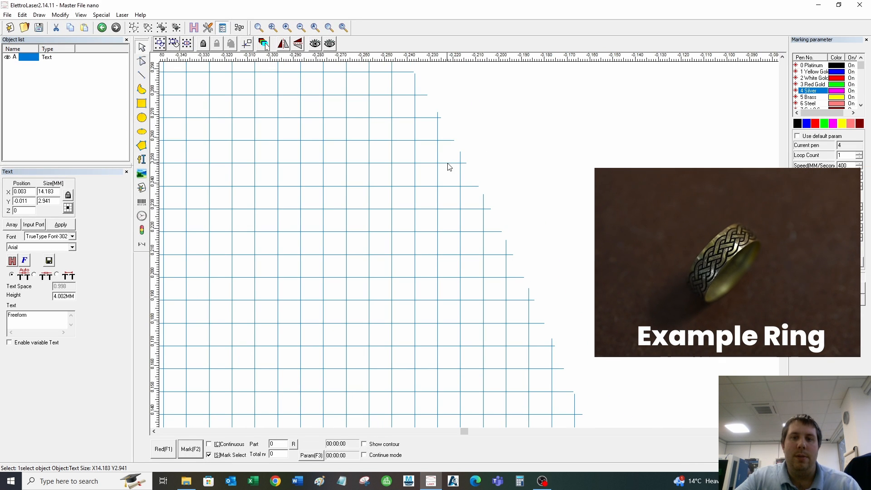
pyautogui.moveTo(339, 195)
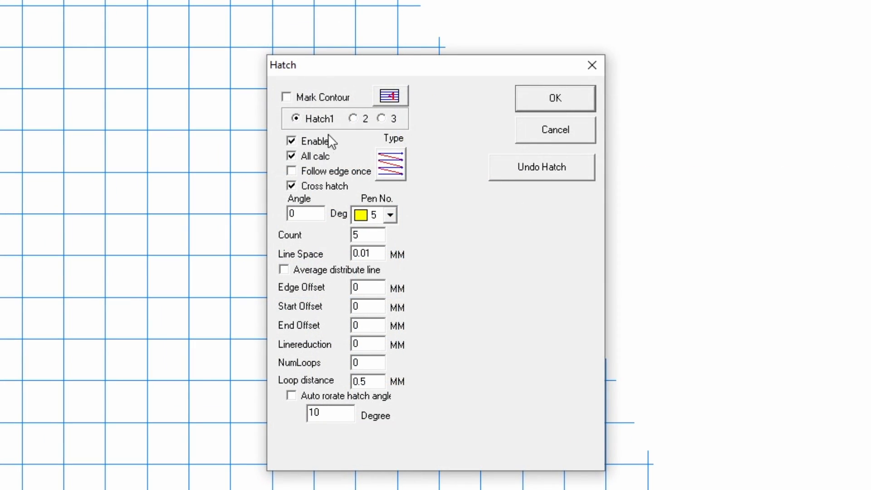
pyautogui.click(291, 156)
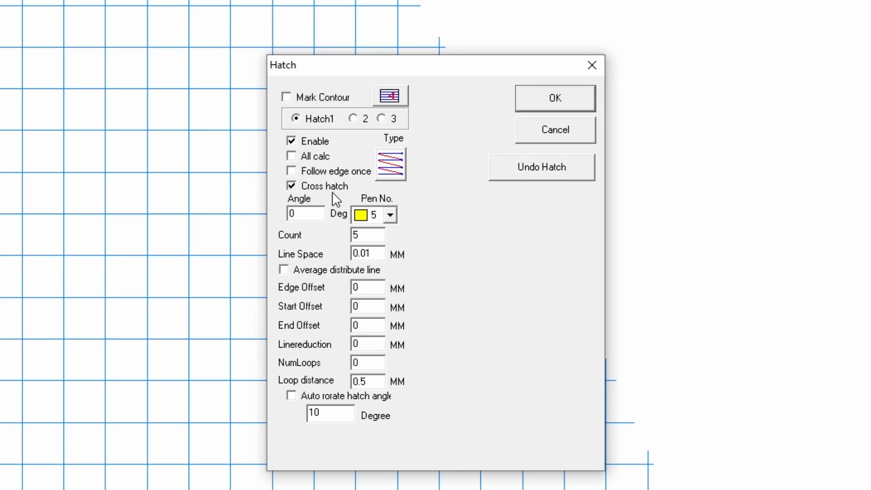
pyautogui.click(354, 117)
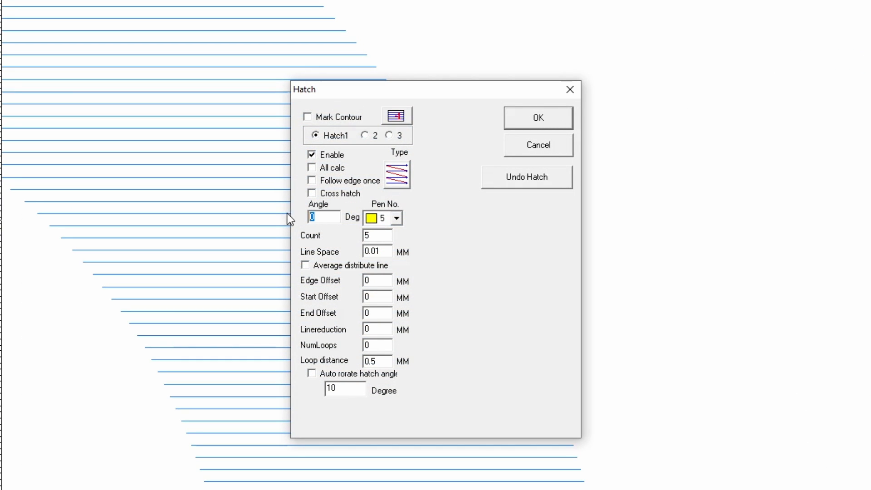
pyautogui.write('90')
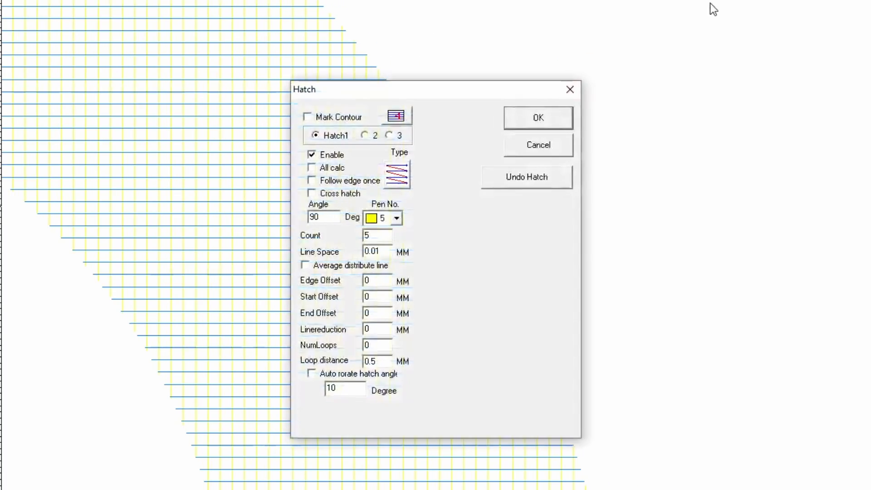
pyautogui.click(365, 135)
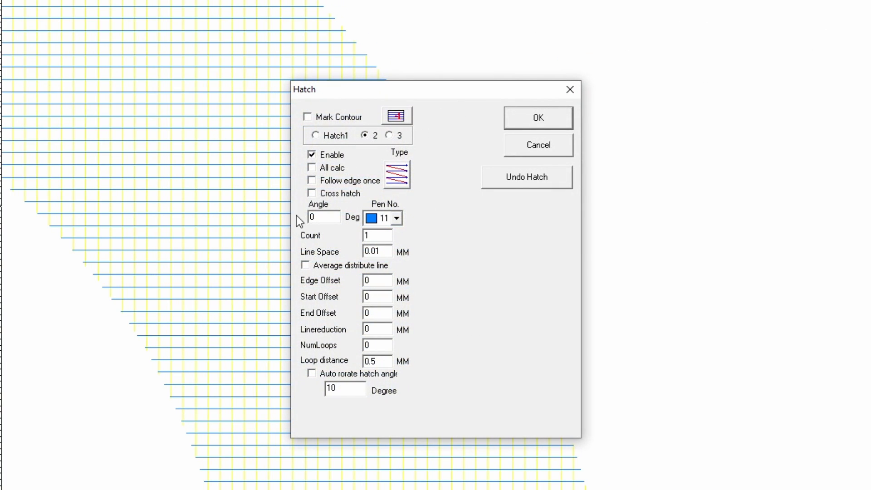
pyautogui.write('90')
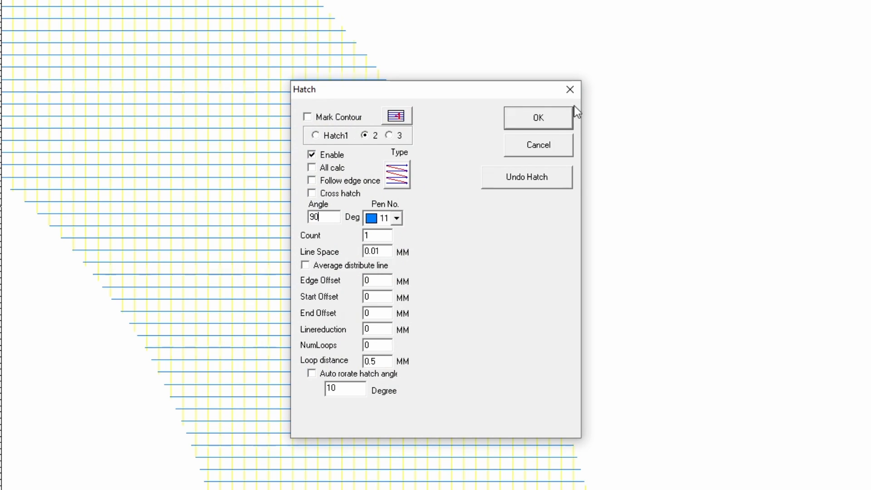
pyautogui.click(536, 117)
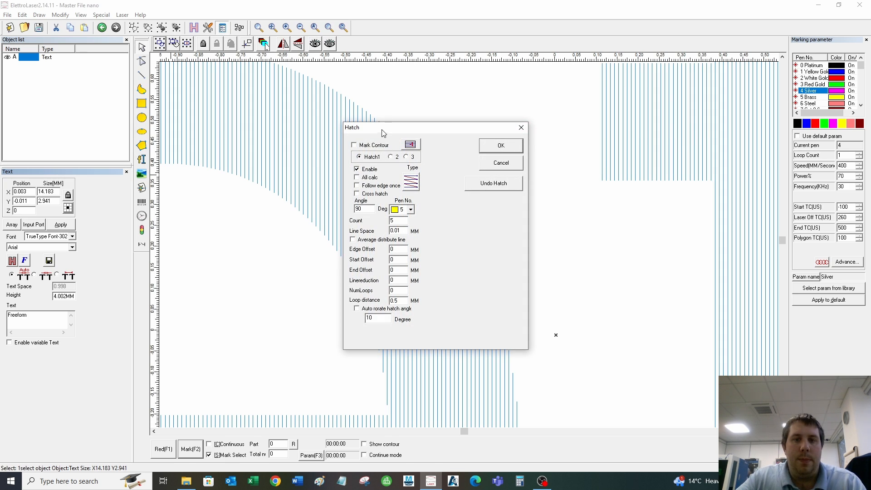
# - Cycle the hatch pattern type until the ring-engraving type is selected
pyautogui.moveTo(378, 126); pyautogui.dragTo(507, 110)
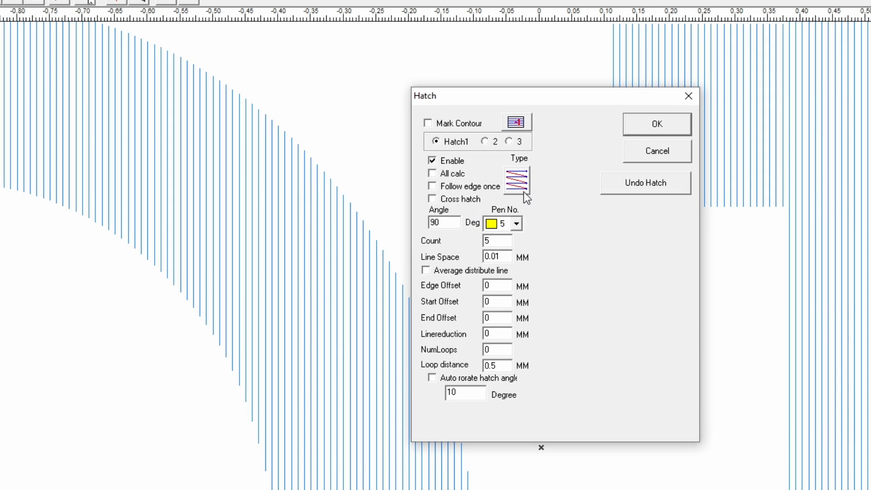
pyautogui.click(516, 180)
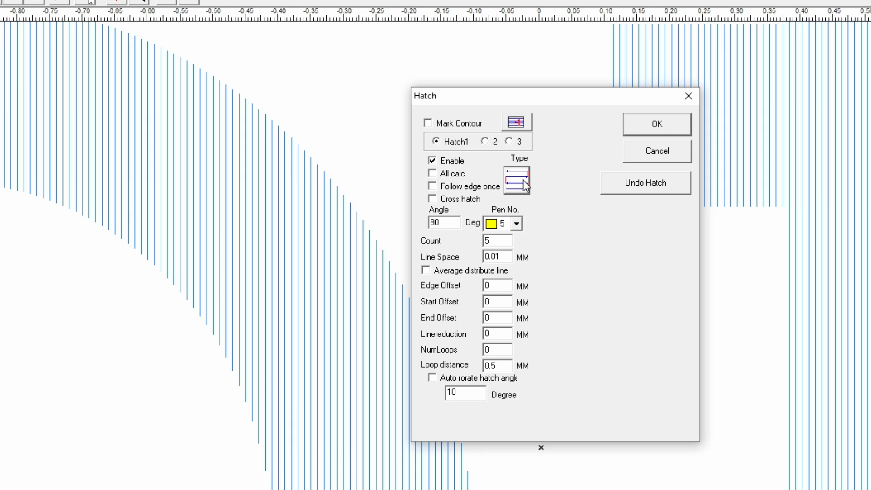
pyautogui.click(516, 179)
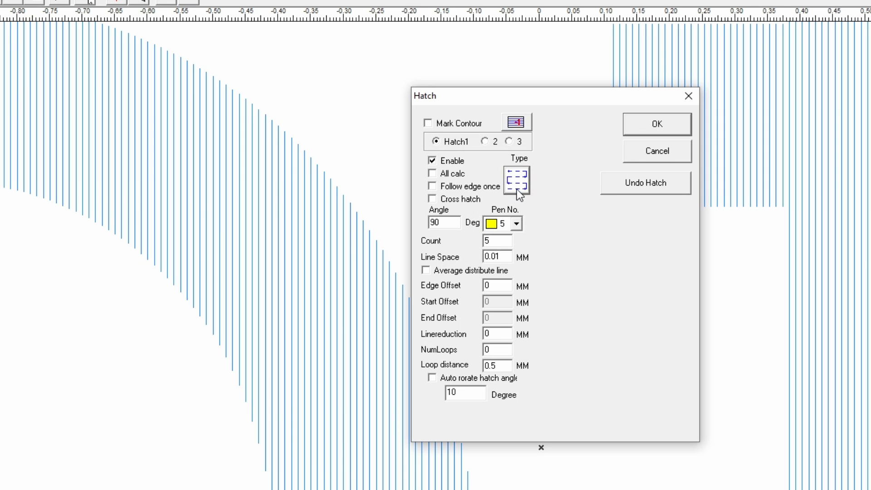
pyautogui.click(516, 179)
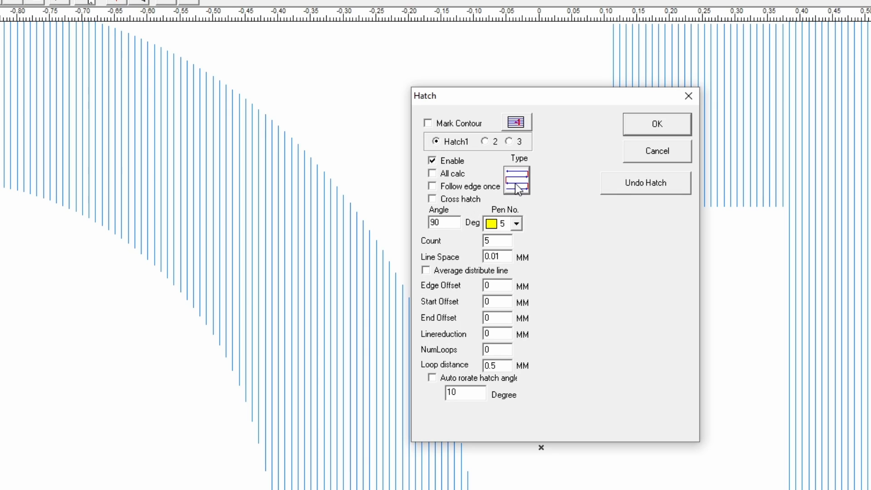
pyautogui.click(515, 181)
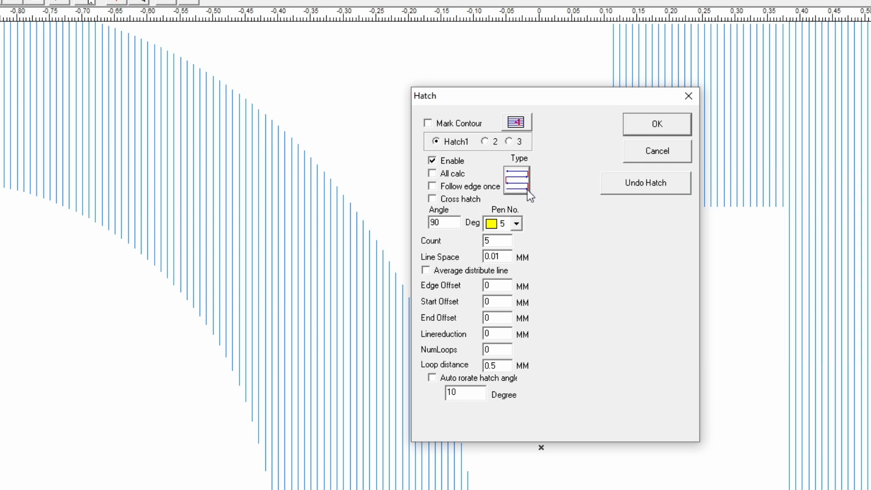
pyautogui.moveTo(515, 222)
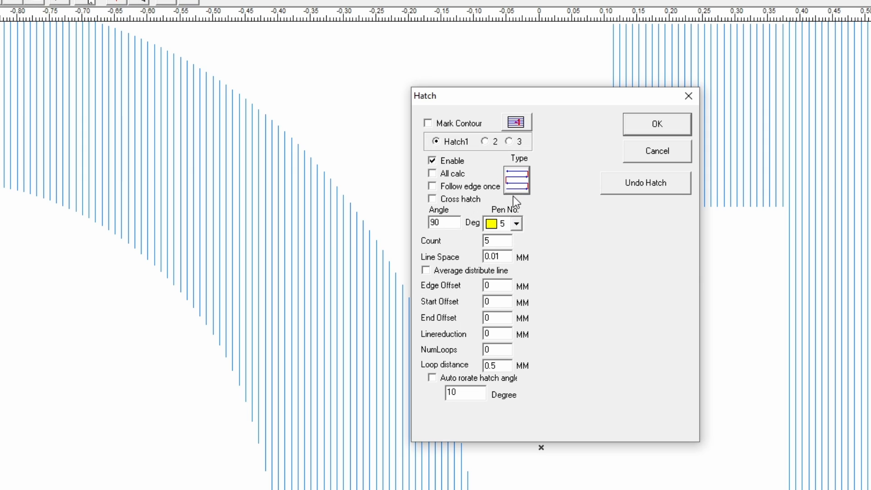
pyautogui.click(516, 185)
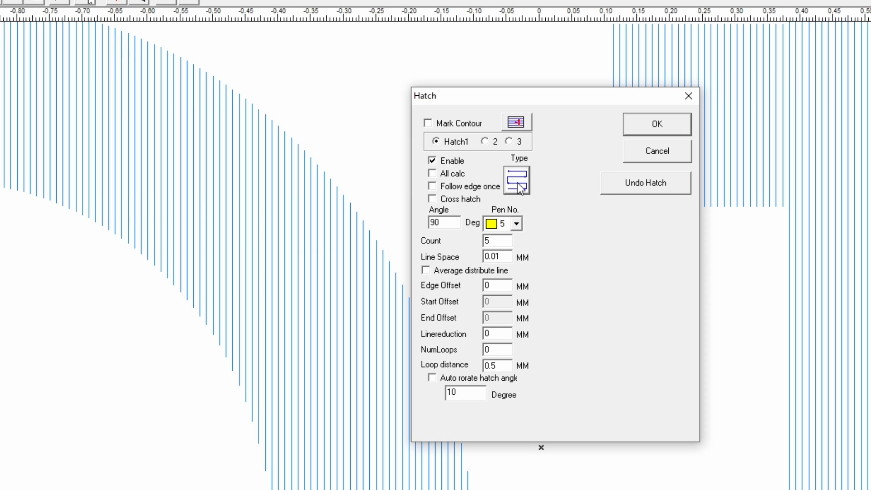
pyautogui.click(516, 181)
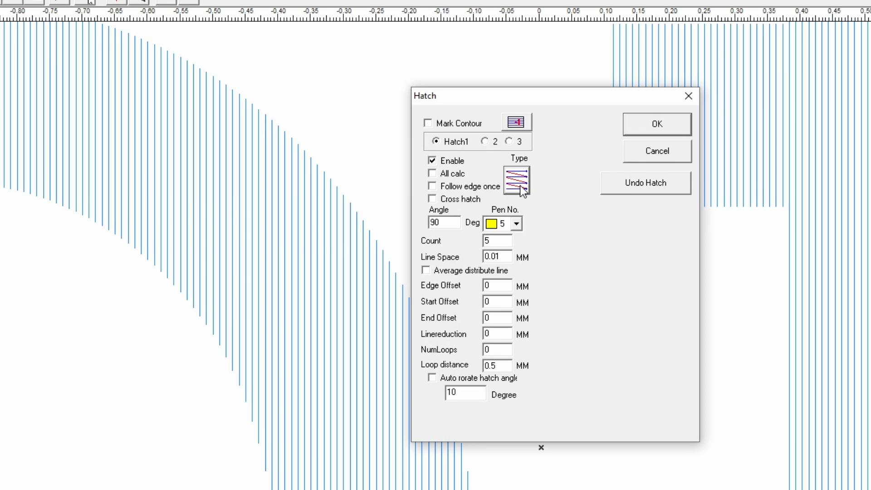
pyautogui.click(516, 180)
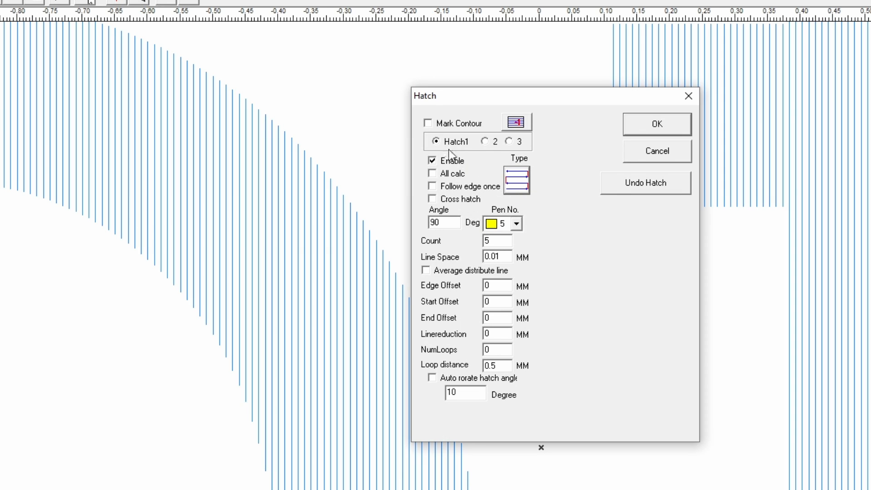
# - Confirm Hatch 2 also uses ring engraving, return to Hatch 1, and accept the settings
pyautogui.click(482, 141)
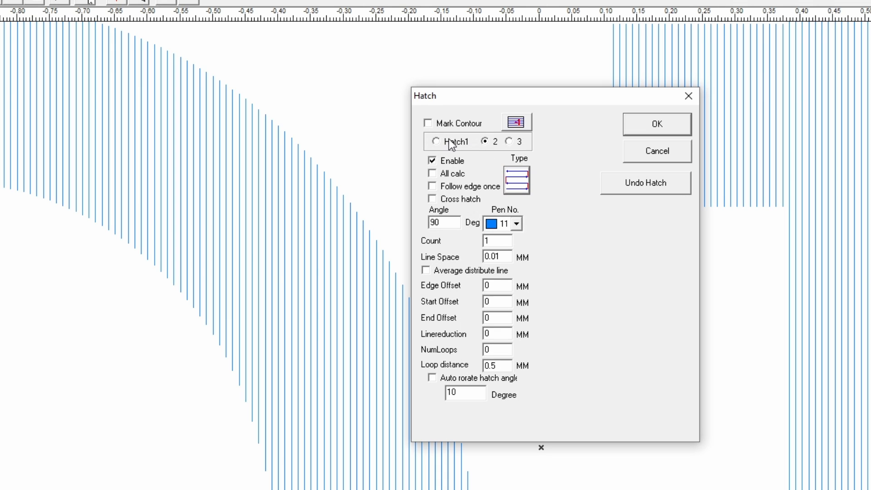
pyautogui.click(434, 141)
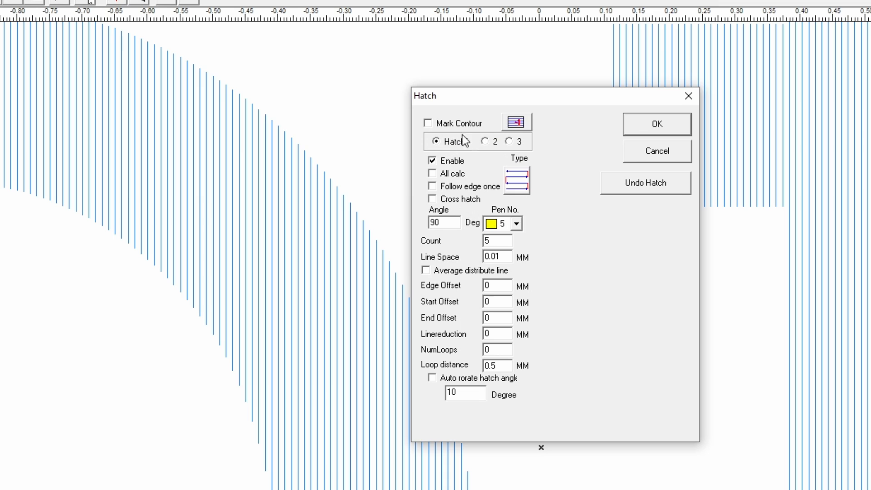
pyautogui.click(656, 123)
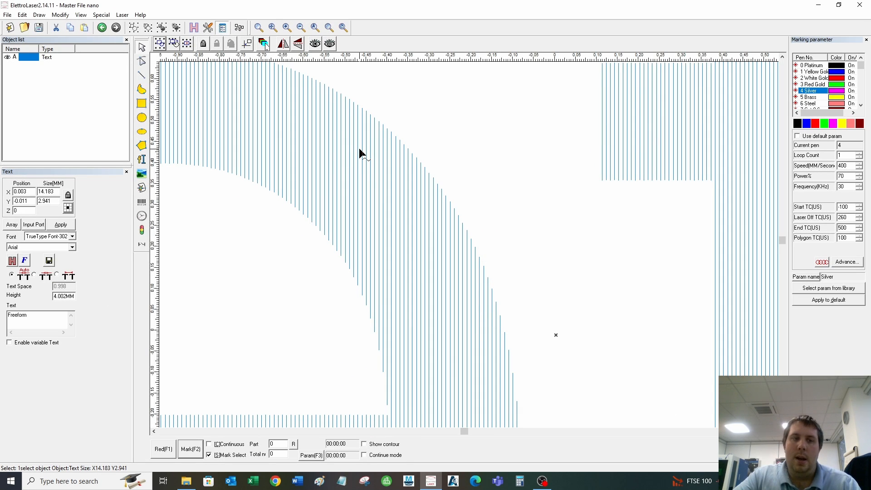